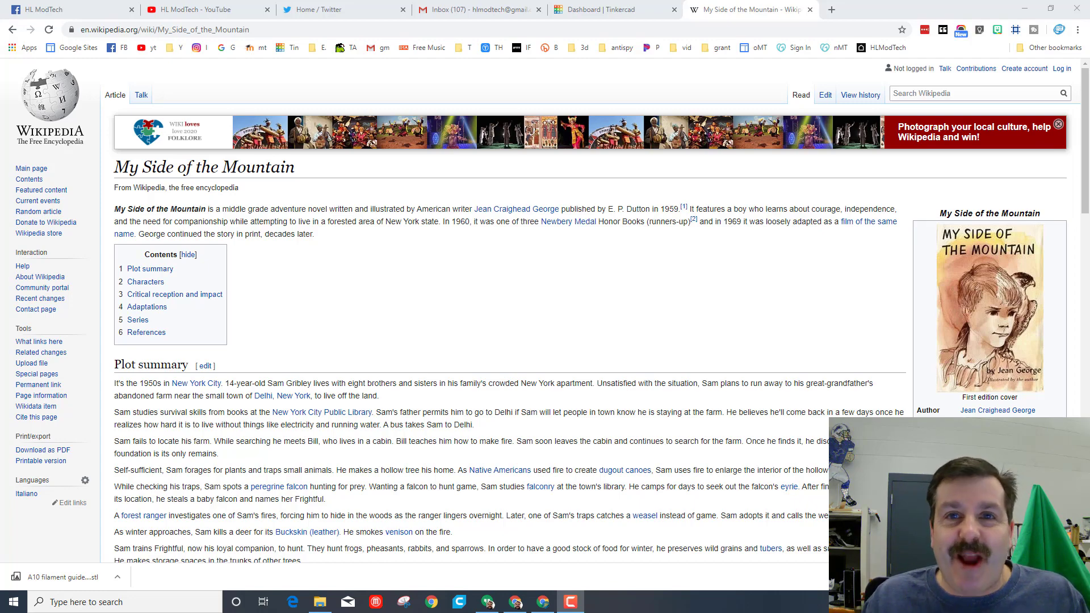
Step: Create a new blank 3D design from the Tinkercad dashboard and edit its name
scroll("down", 3)
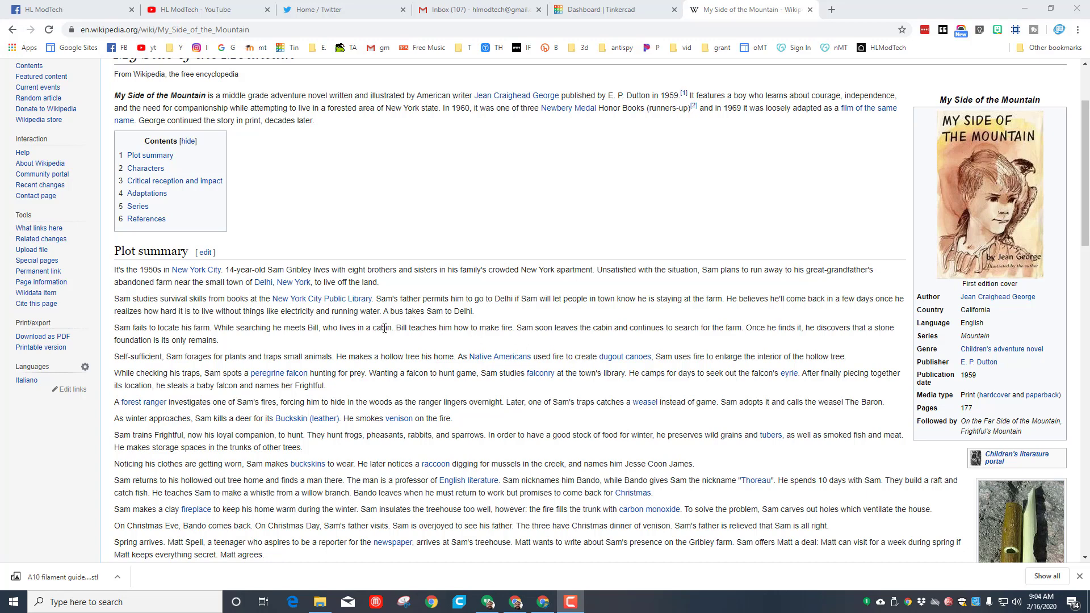
mouse_move(626, 121)
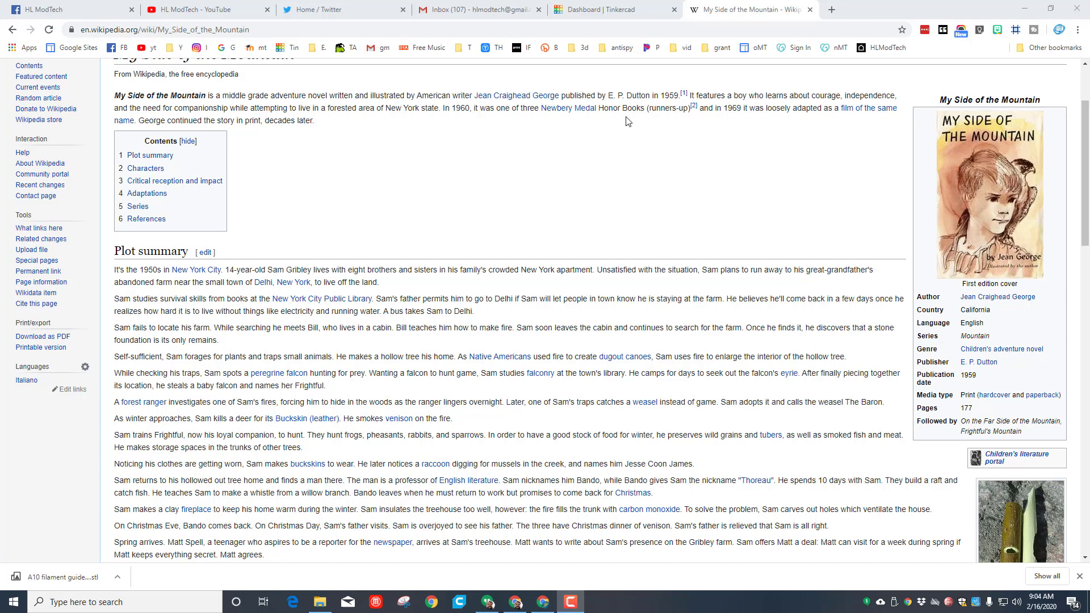
mouse_move(595, 9)
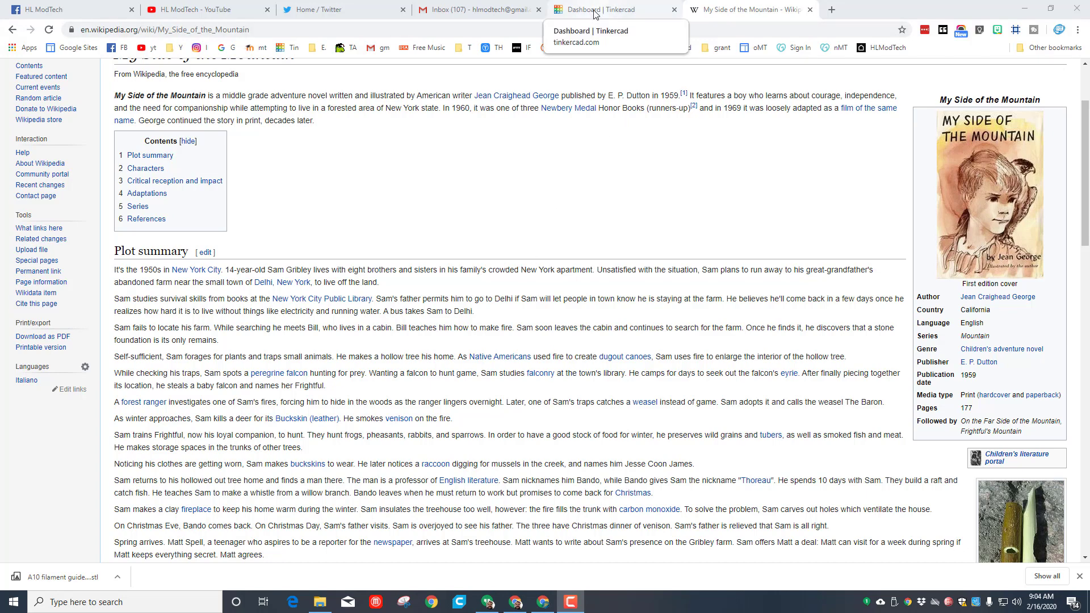
left_click(612, 9)
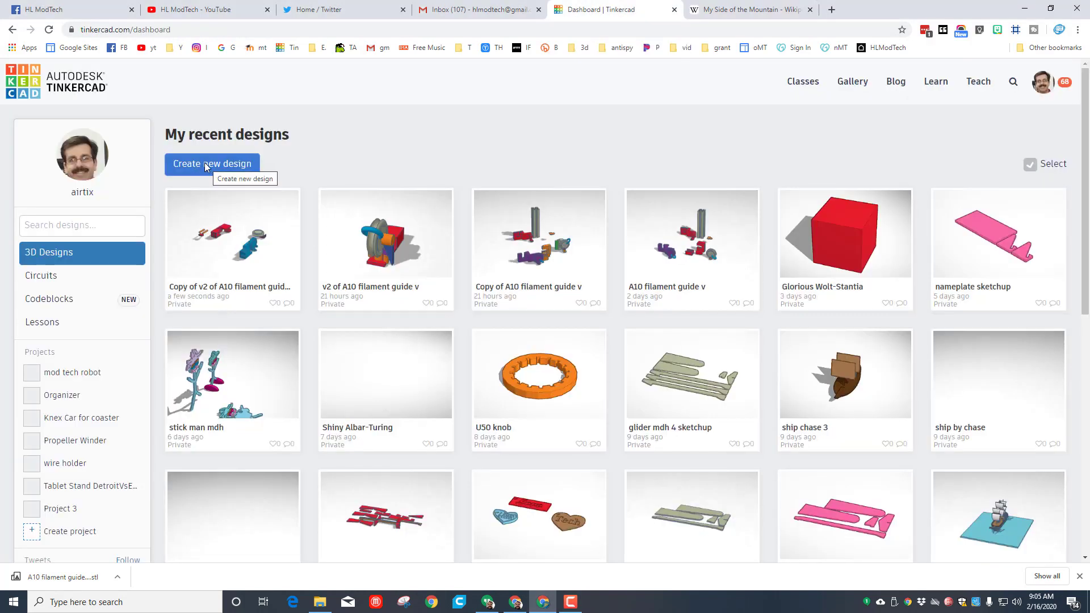
left_click(213, 163)
type("my side")
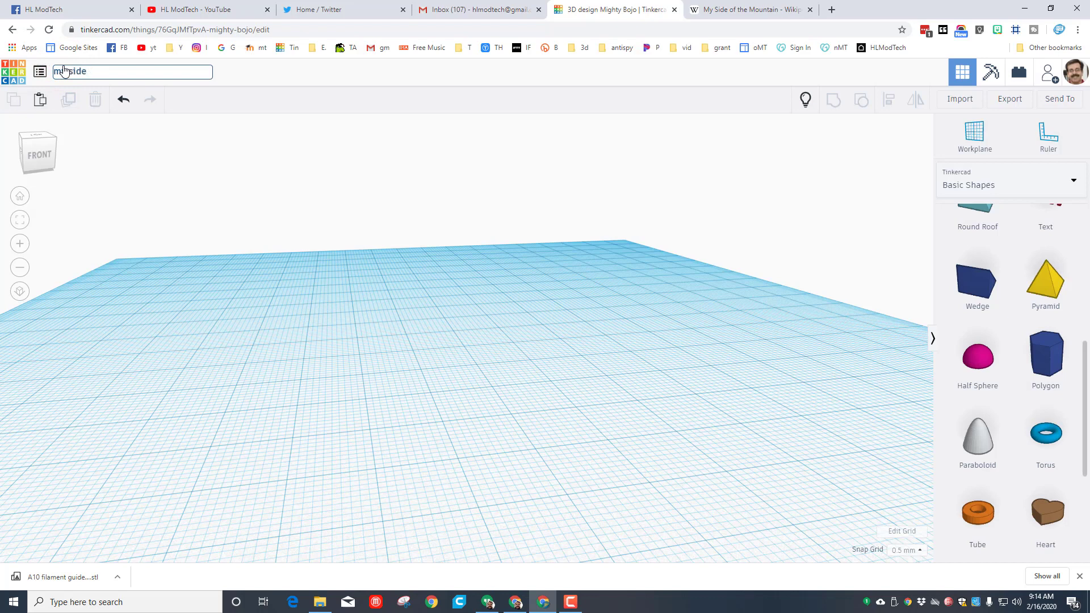
type("m,")
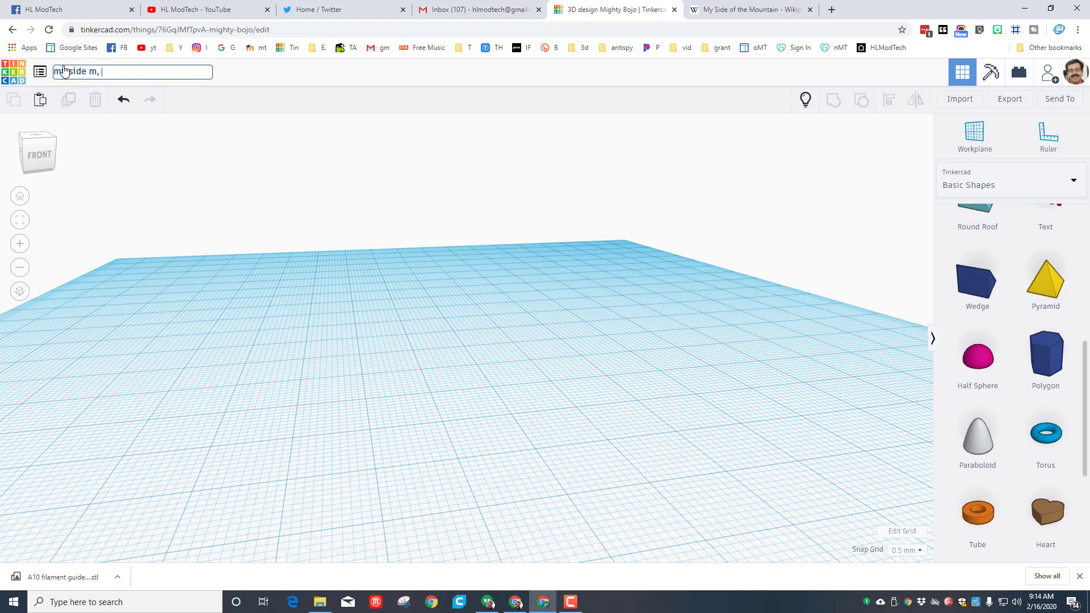
type("dh")
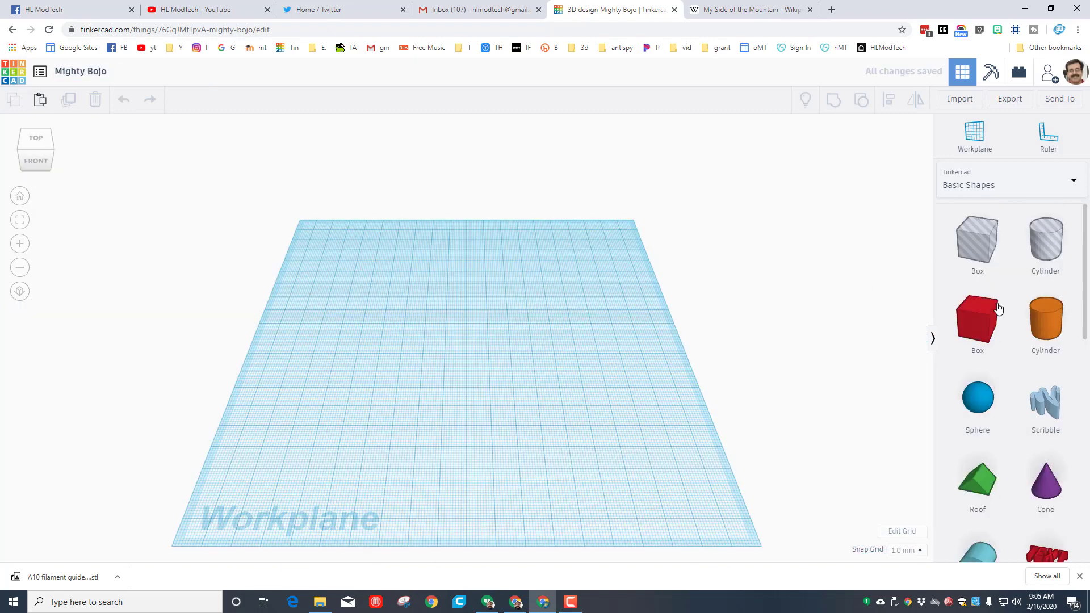
Step: Place a cylinder mid-workplane and drag its top handle up into a tall trunk
left_click(1045, 322)
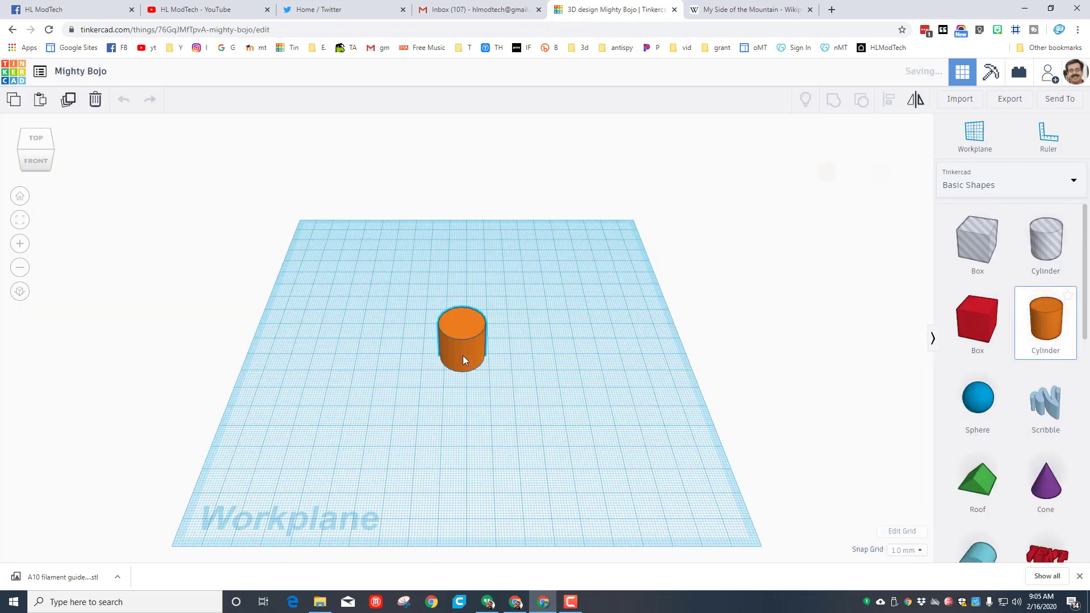
left_click(462, 341)
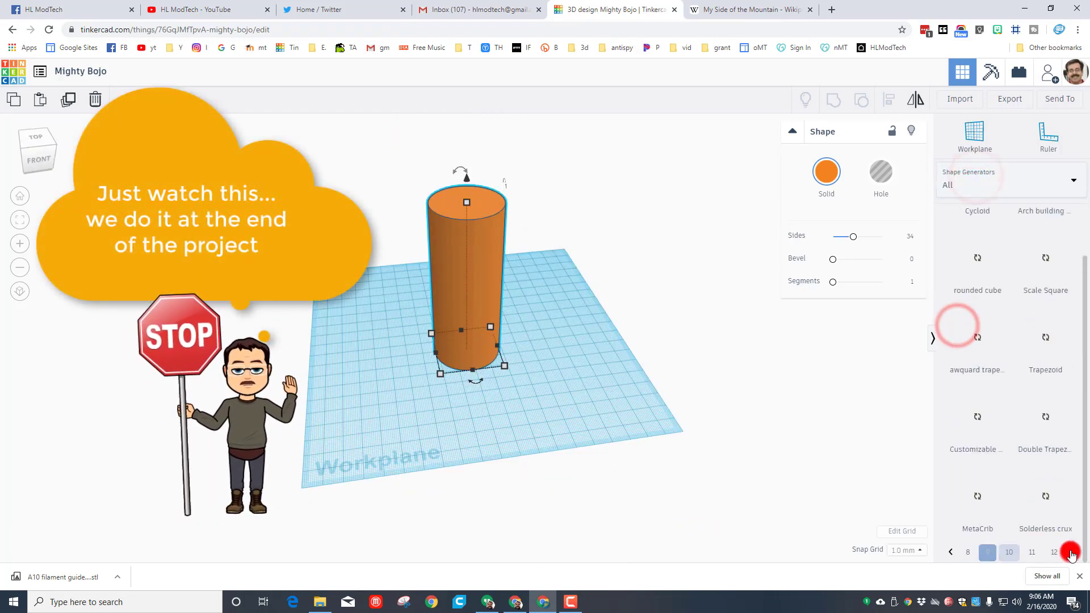
left_click(1070, 552)
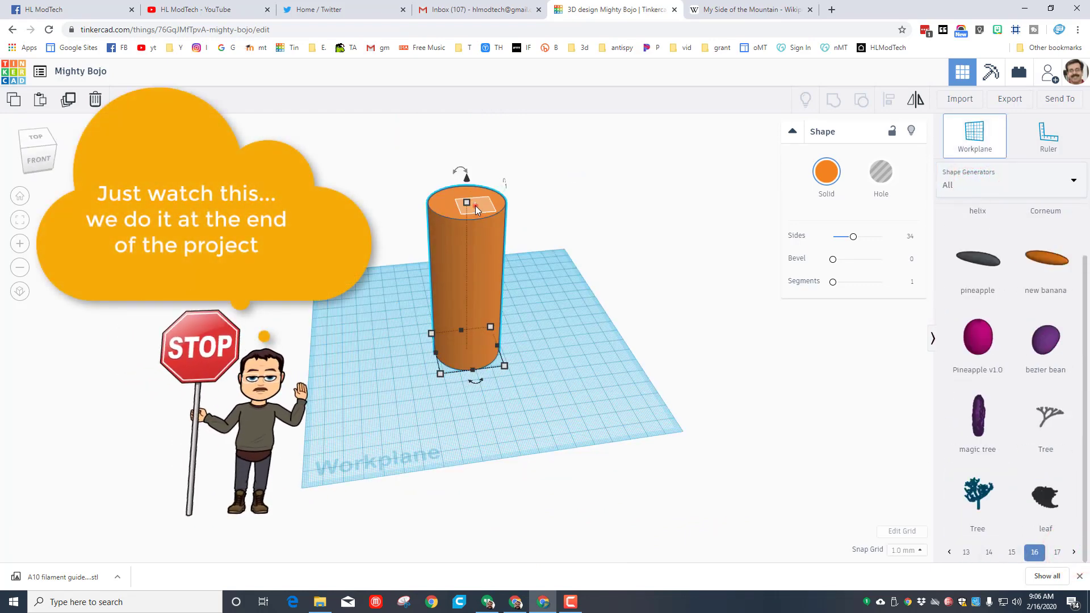
left_click(976, 487)
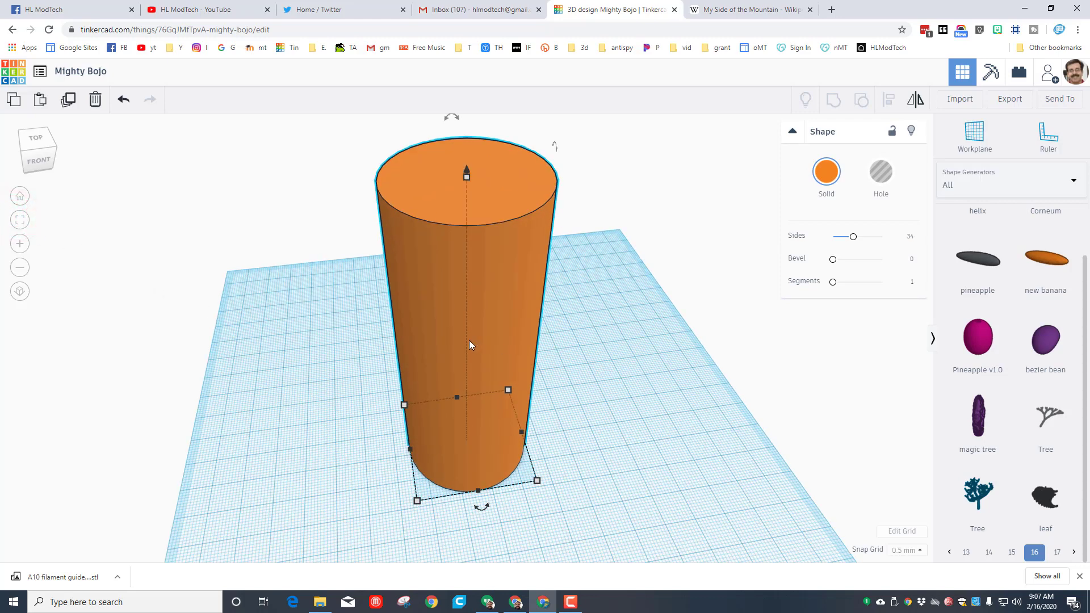
Step: Select the trunk cylinder, set the snap grid to 0.5 mm, and browse Basic Shapes
left_click(68, 99)
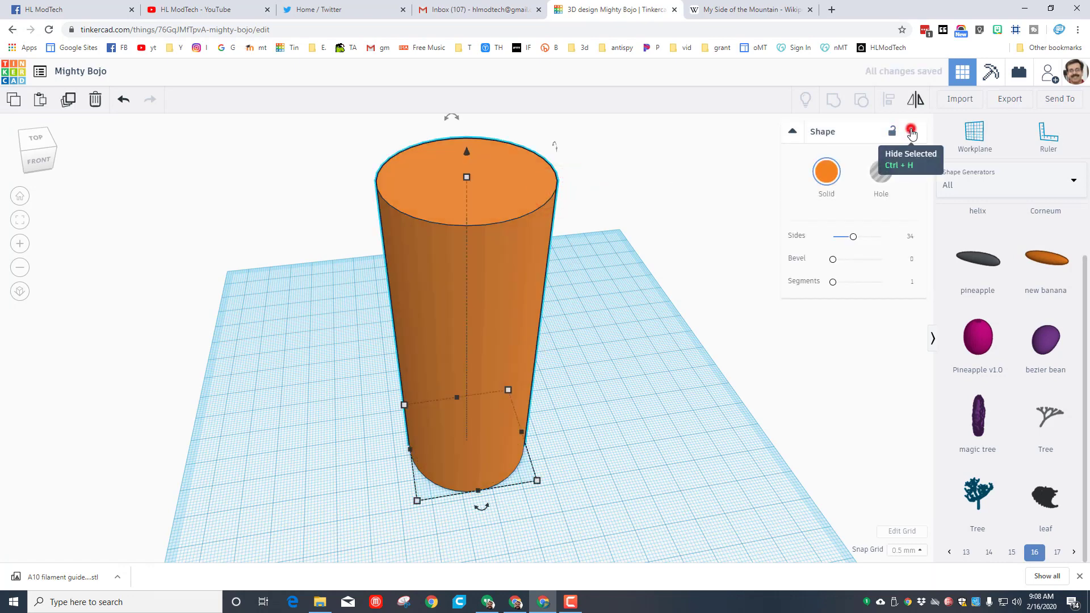
left_click(910, 131)
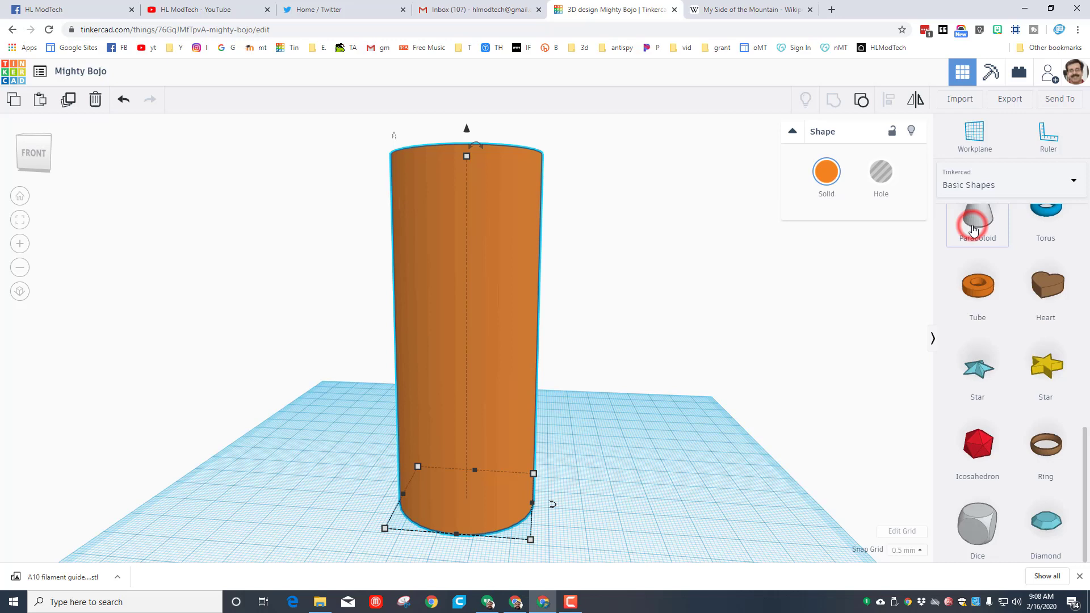
scroll("up", 3)
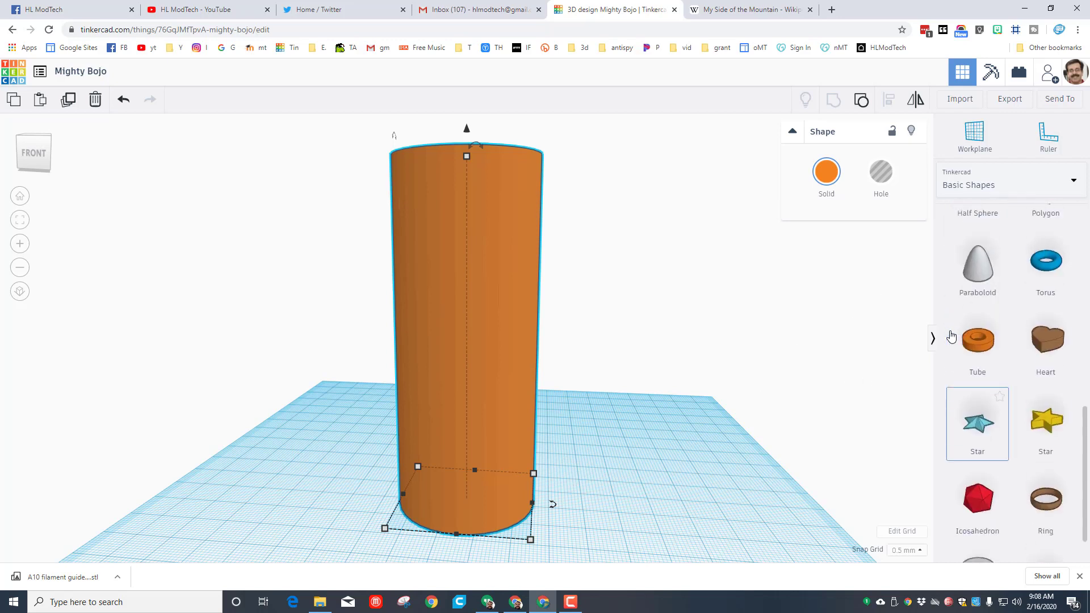
scroll("up", 3)
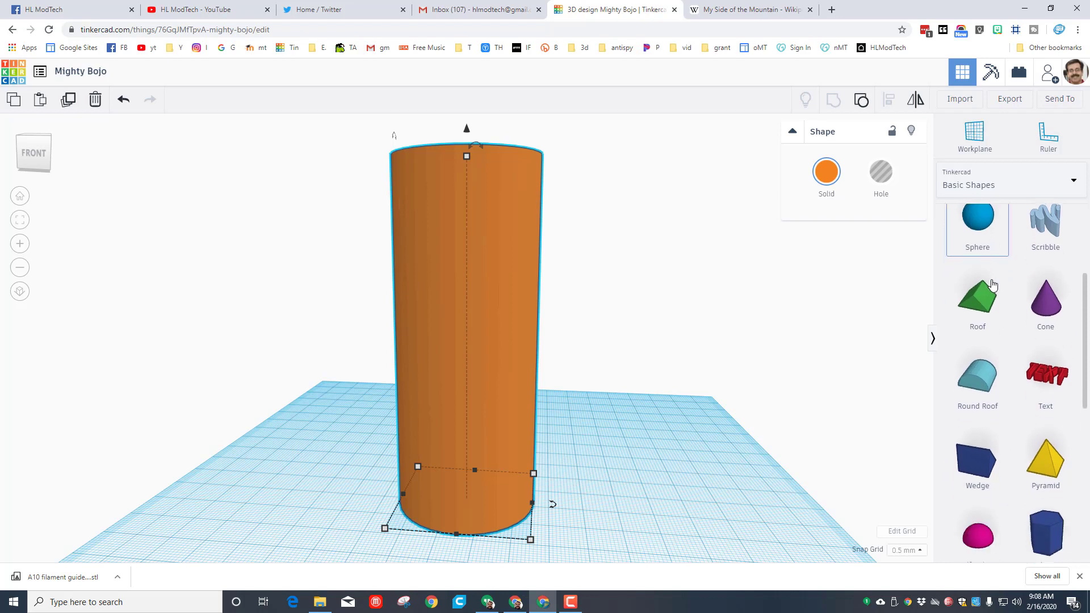
scroll("up", 3)
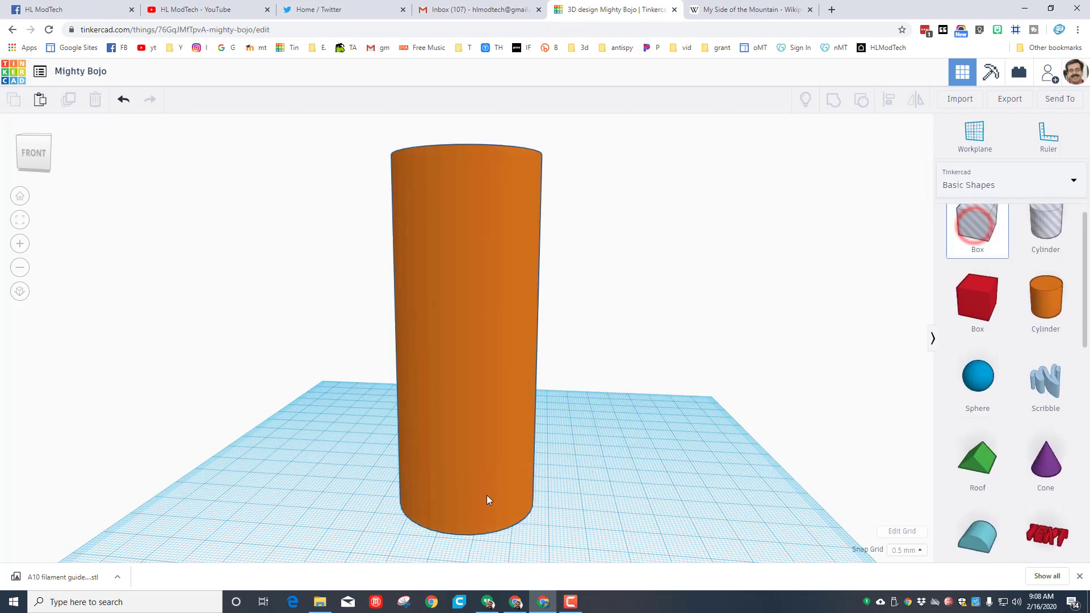
Step: Place a box hole at the trunk base and group it to cut the doorway
left_click(452, 500)
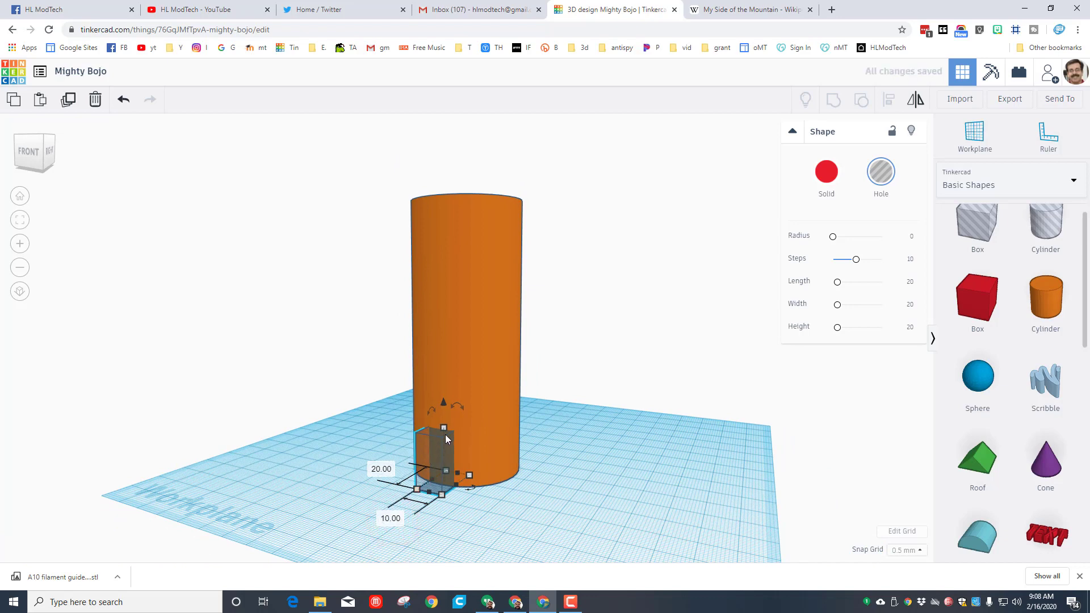
left_click(506, 454)
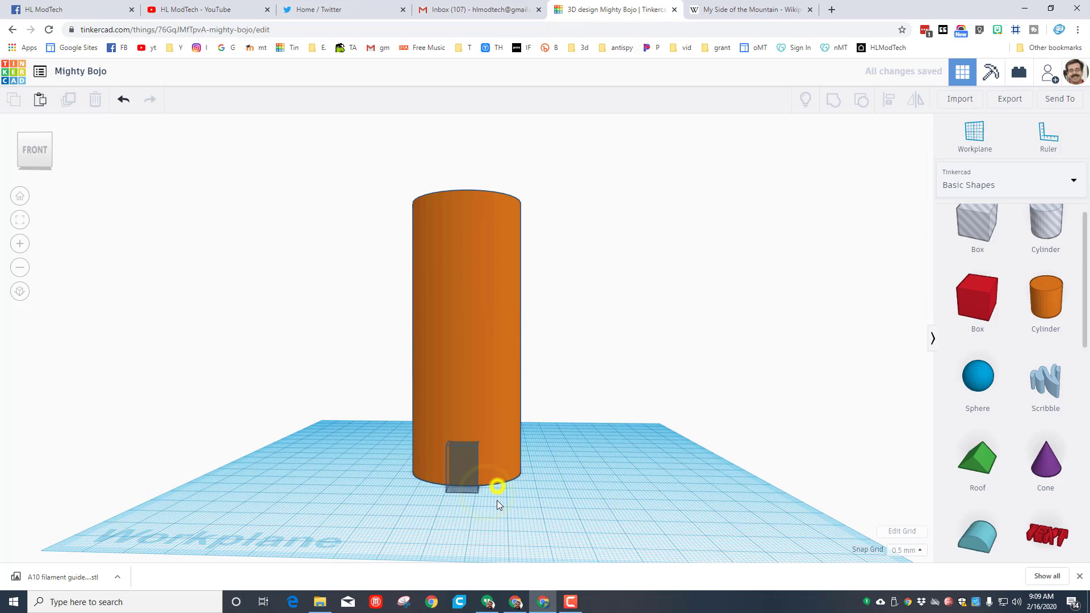
scroll("down", 3)
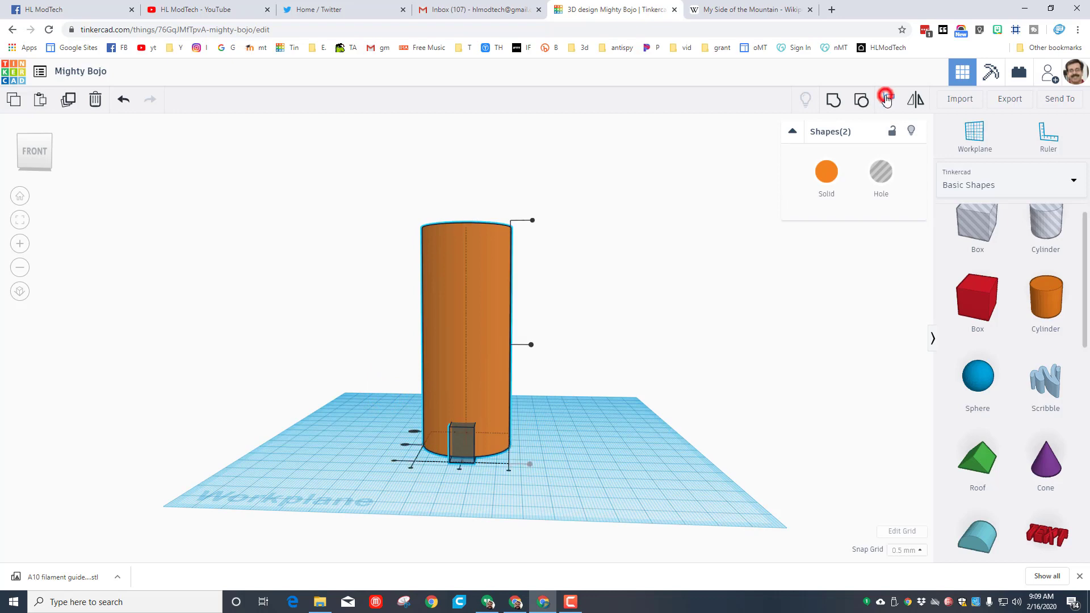
left_click(888, 99)
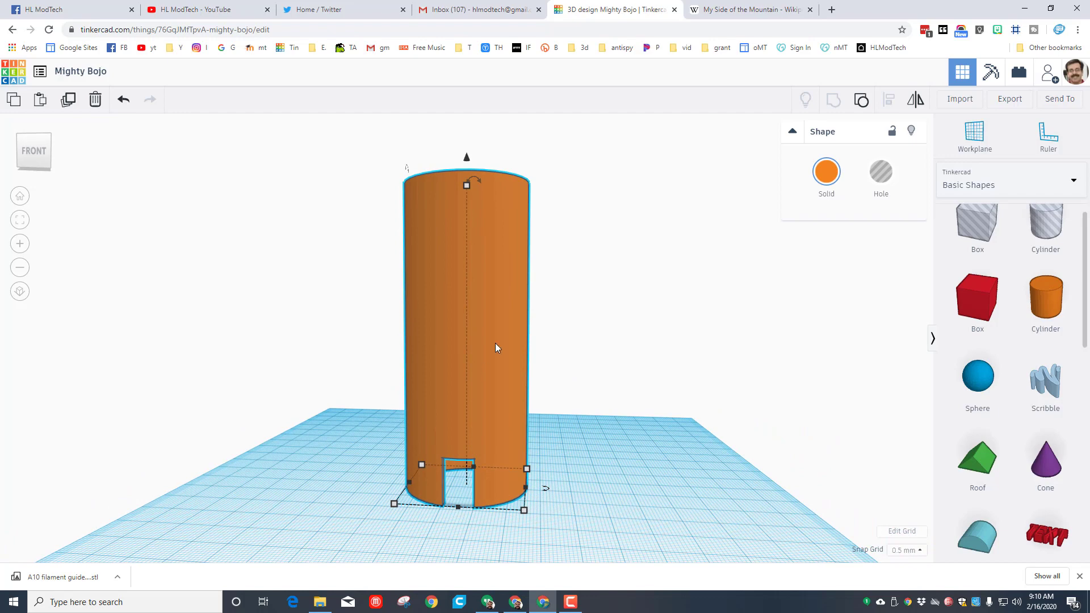
Step: Color the trunk brown and give the new door box a dark brown color
left_click(826, 172)
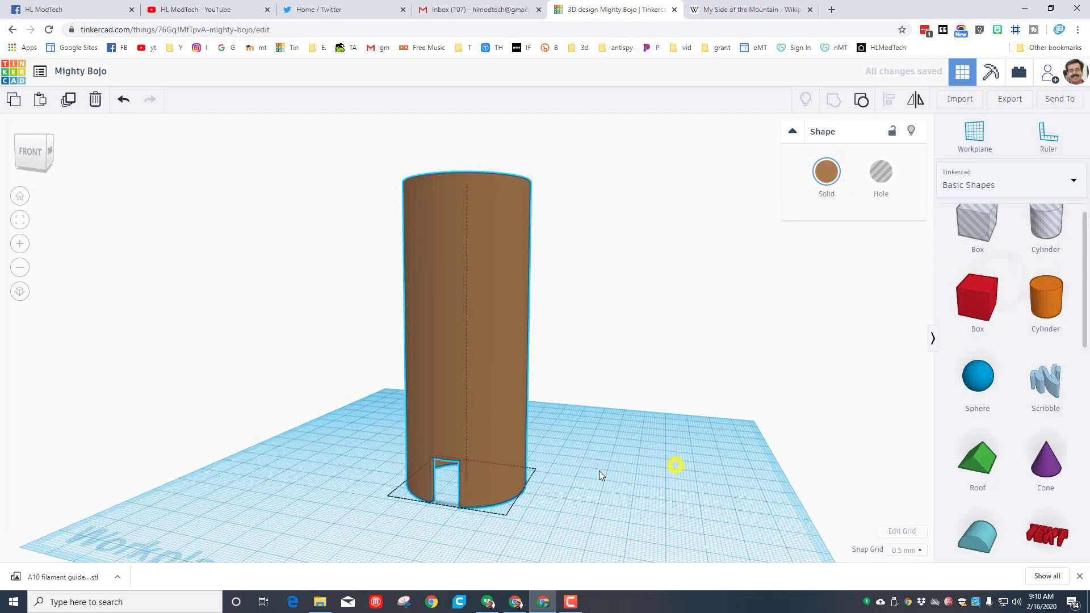
left_click(465, 312)
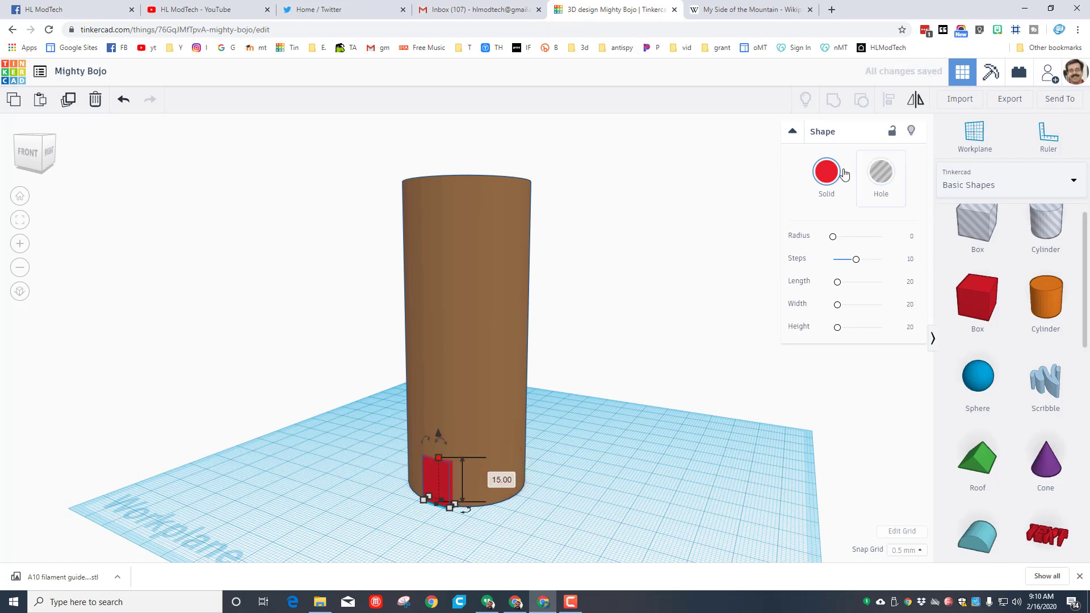
left_click(826, 171)
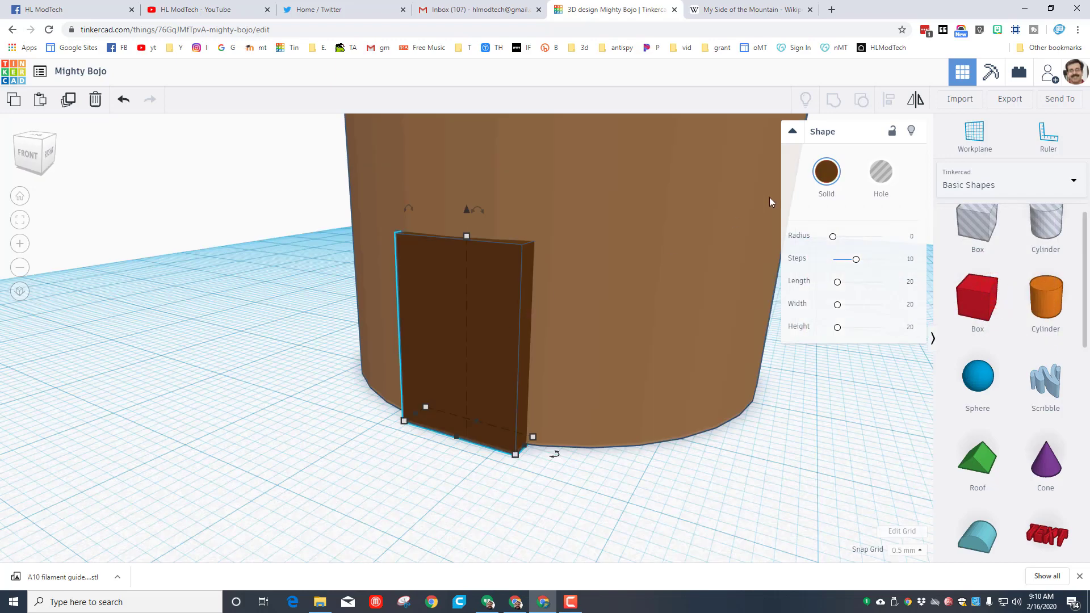
left_click(826, 171)
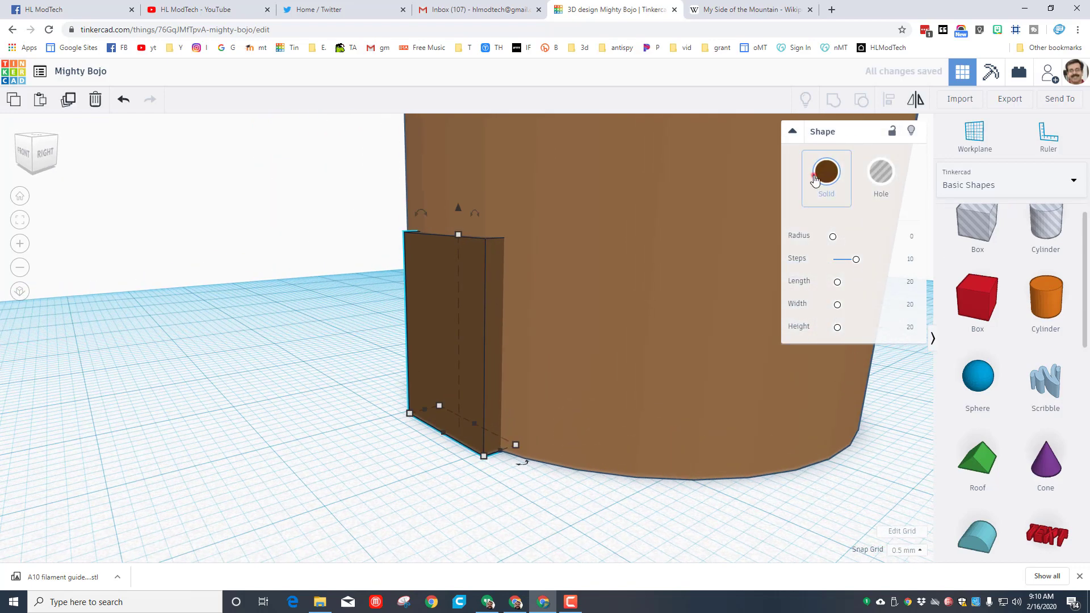
Step: Recolor the door slab a lighter brown using the Custom color picker
left_click(826, 172)
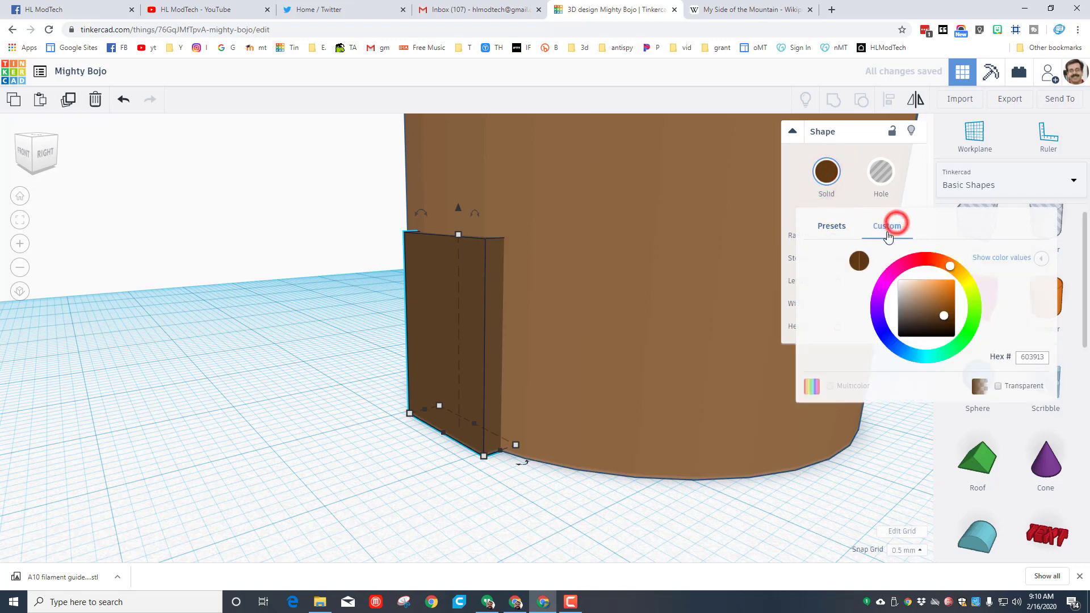
left_click(942, 315)
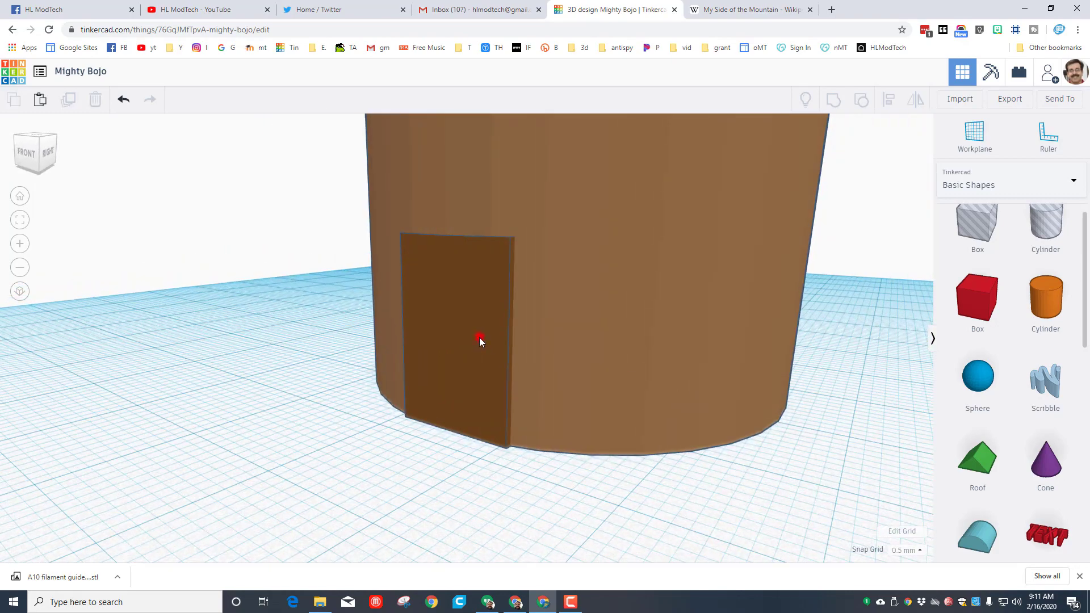
left_click(479, 337)
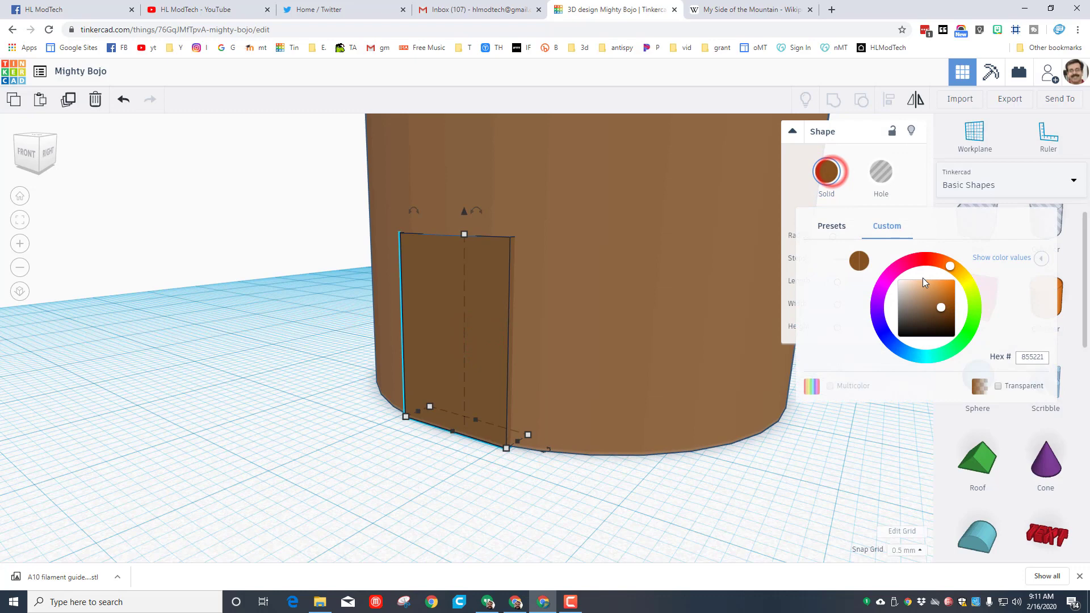
left_click(933, 308)
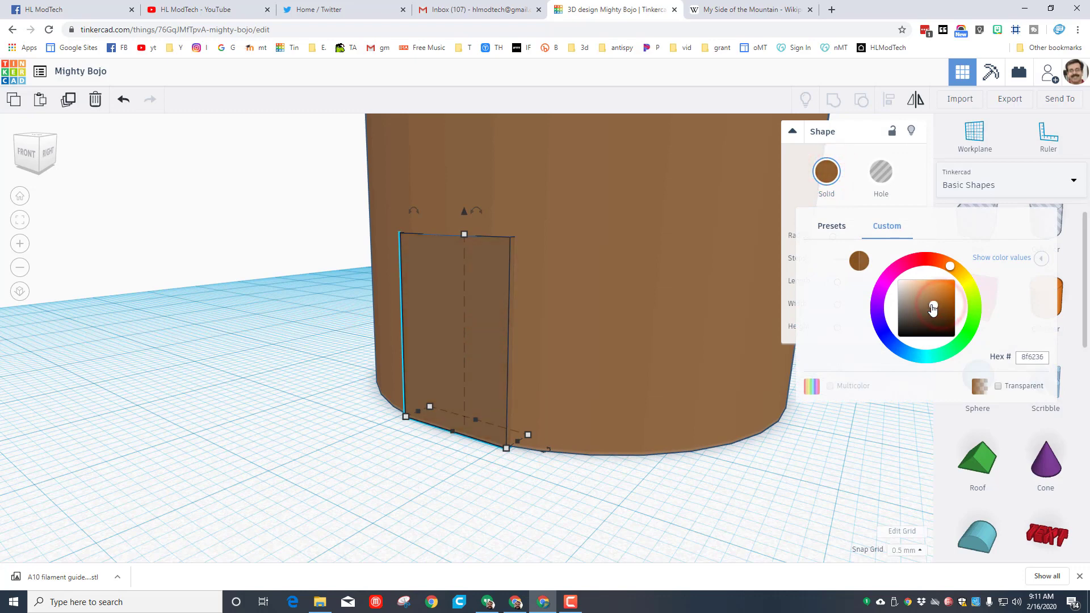
left_click(930, 304)
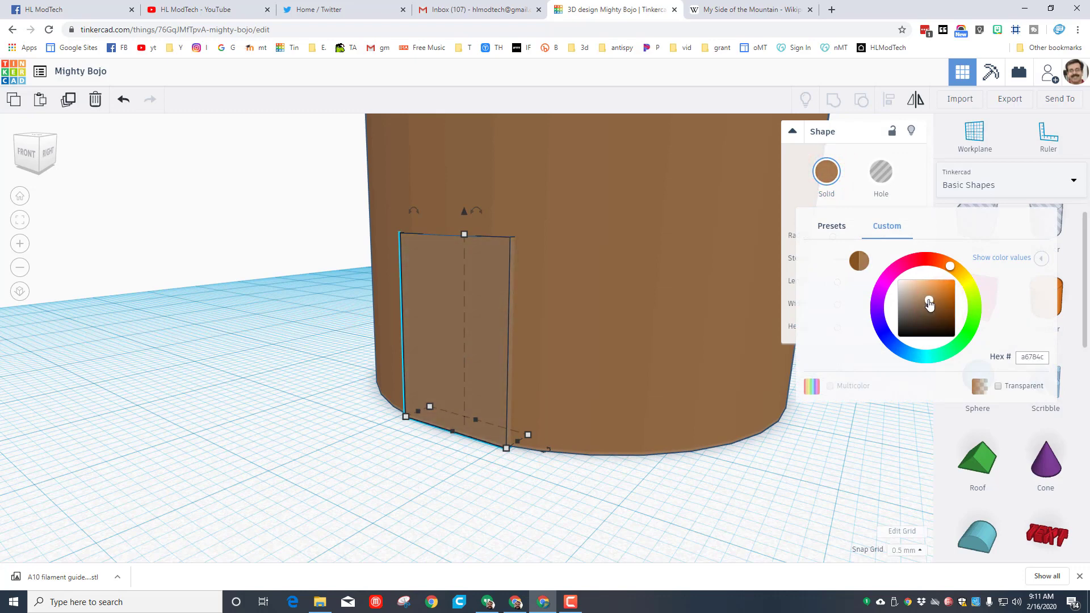
left_click(511, 454)
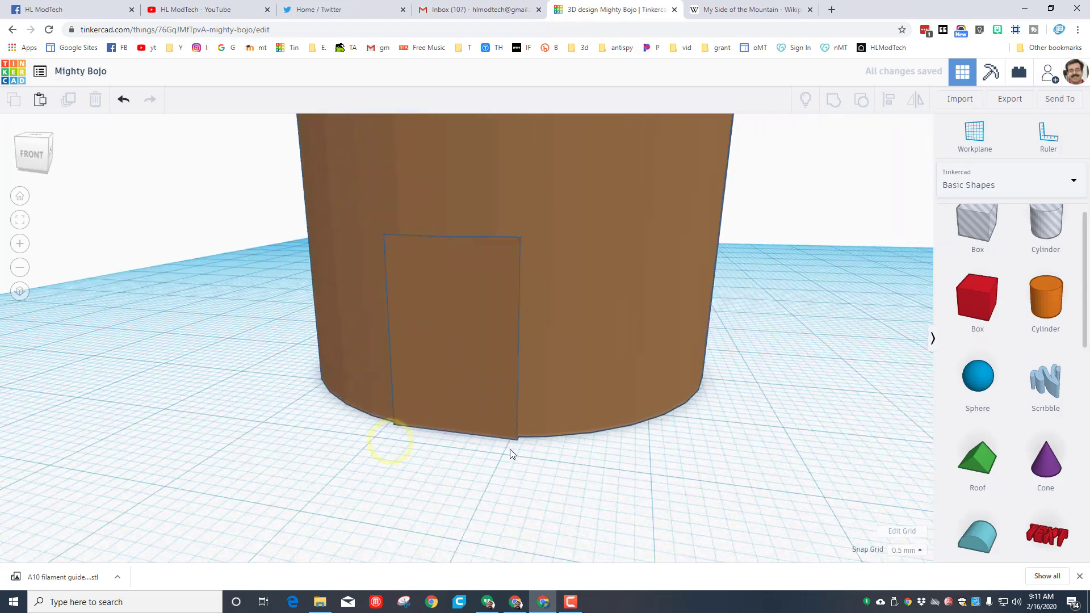
Step: Select the door and hide the trunk and door from view
left_click(452, 327)
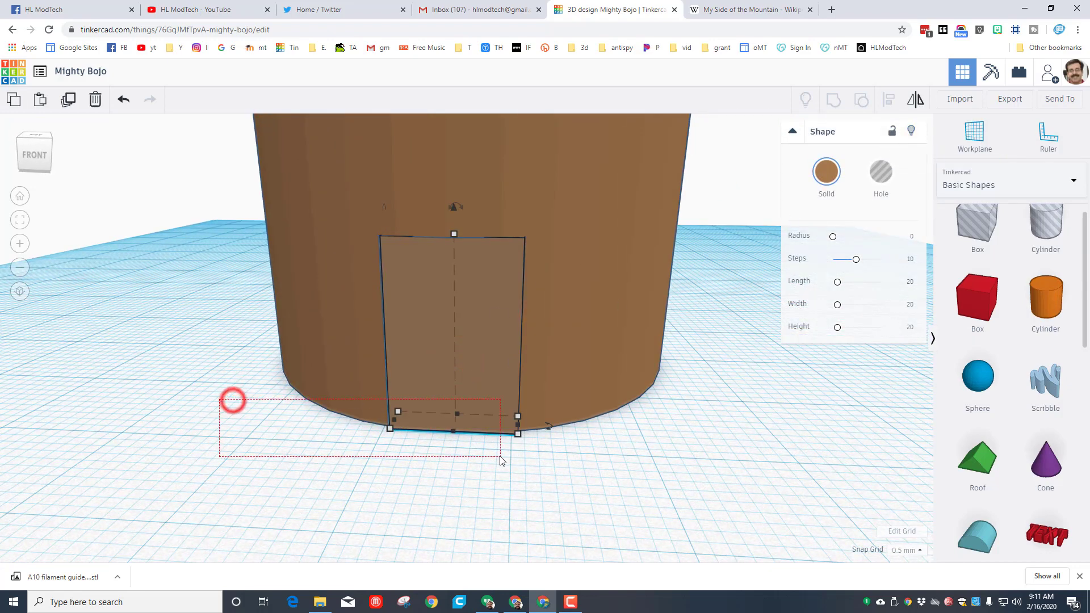
left_click(448, 470)
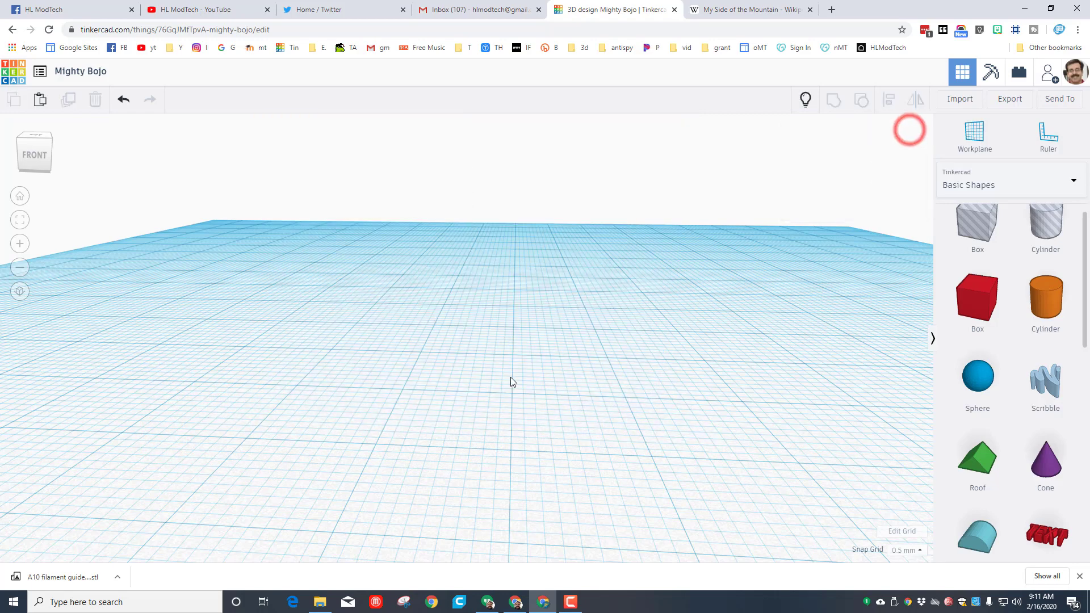
mouse_move(822, 339)
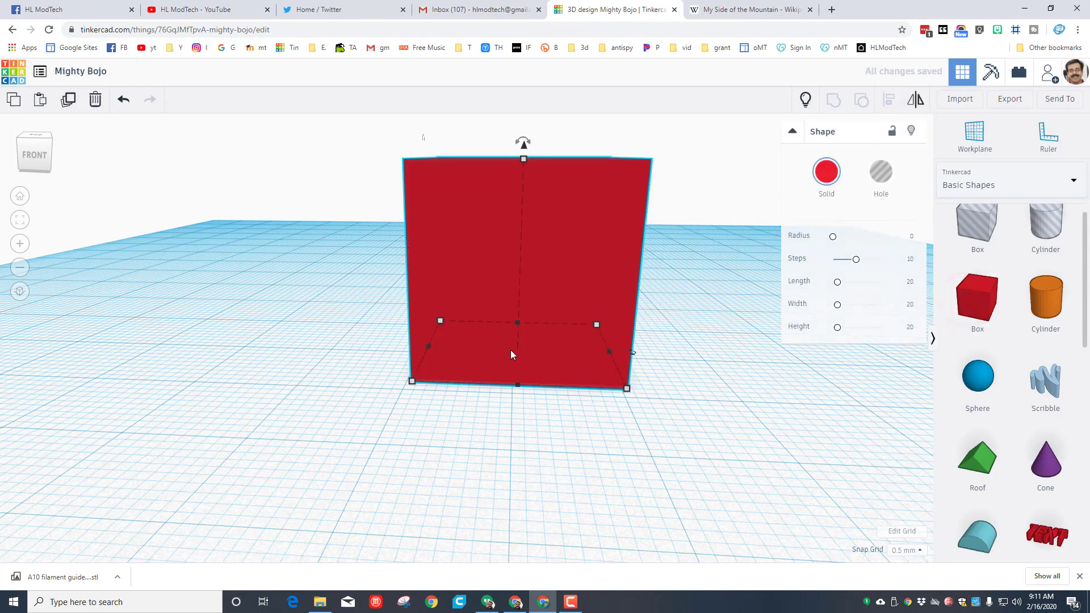
mouse_move(529, 254)
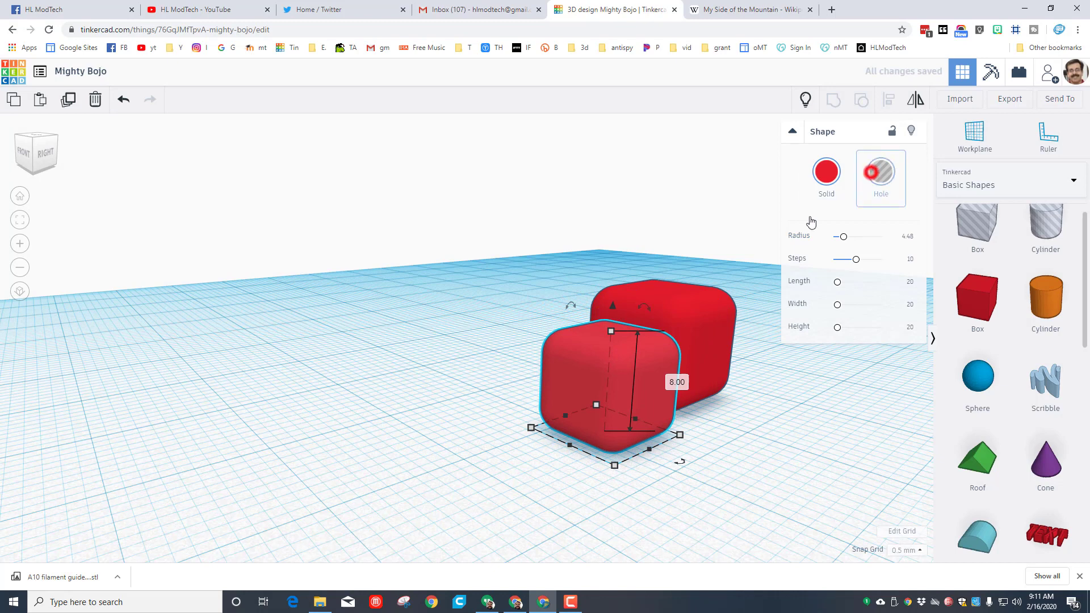
Step: Turn the thin slab into a hole, align and lower it into the box, then group
left_click(880, 171)
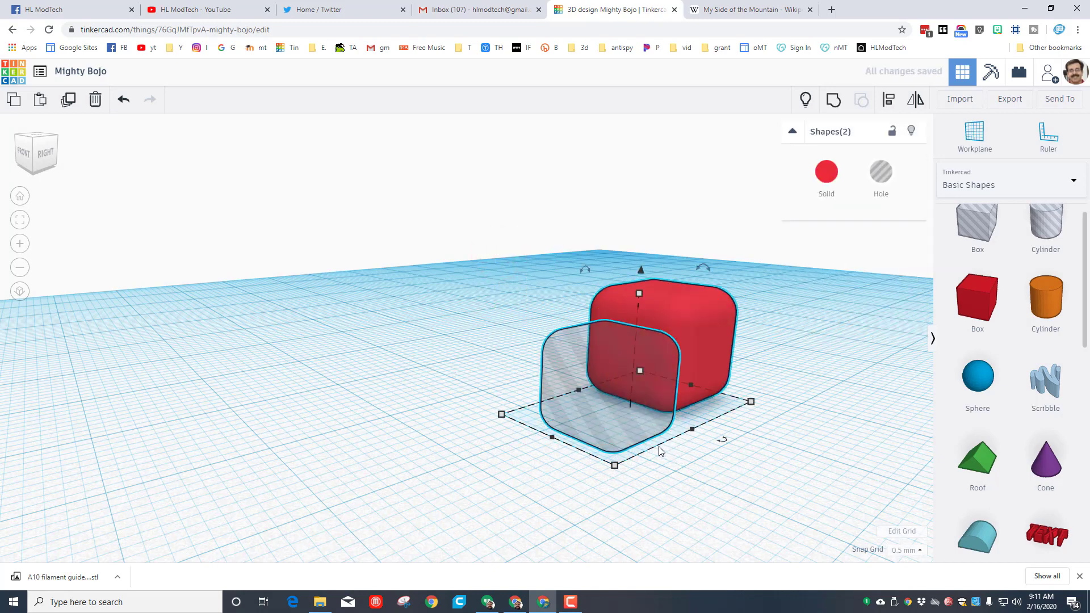
left_click(886, 99)
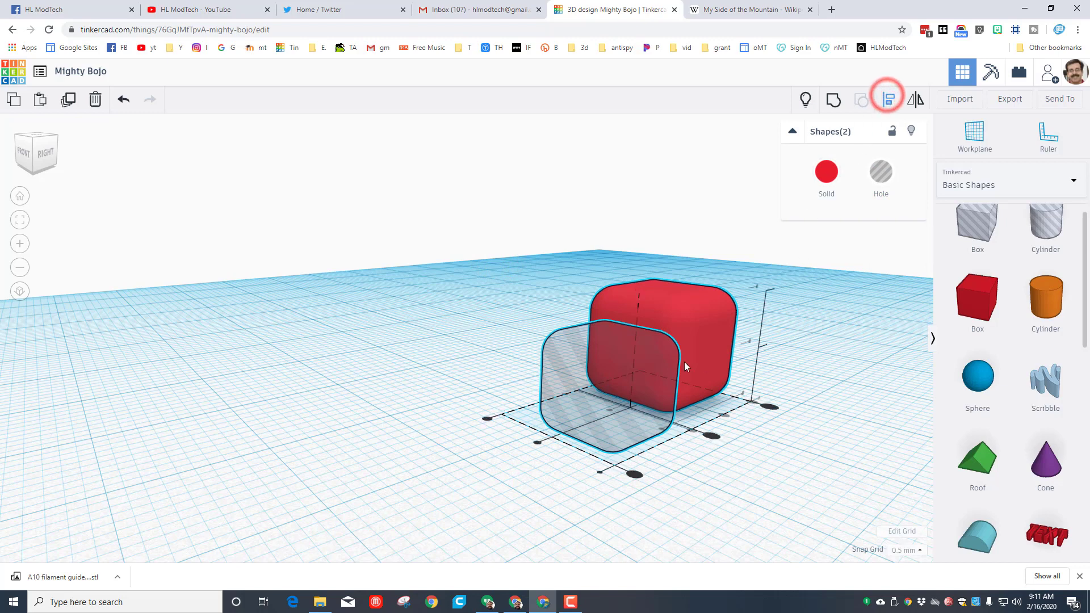
left_click(888, 99)
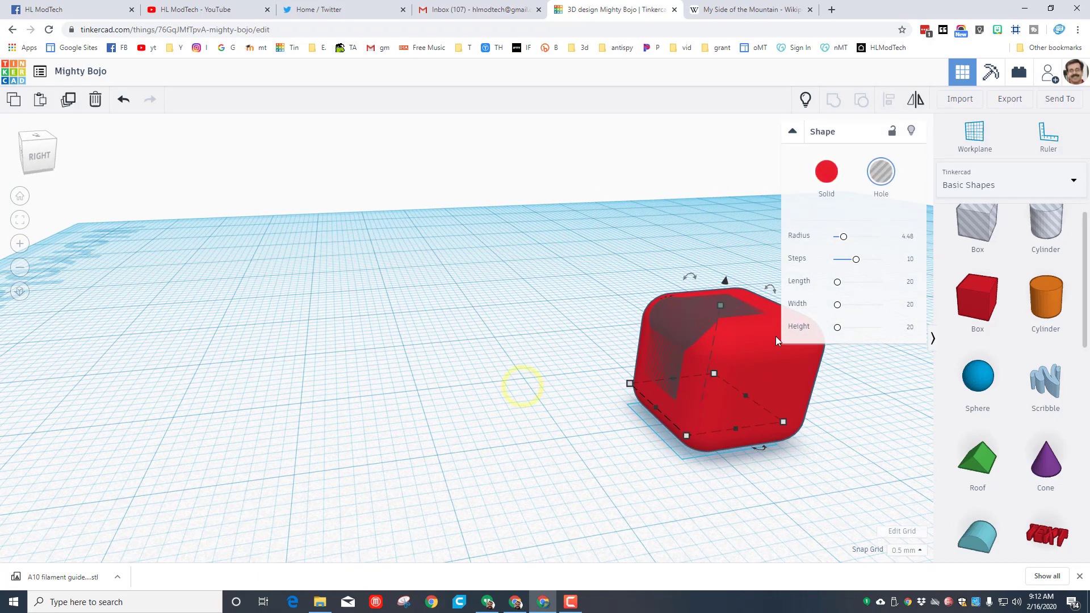
key("ctrl+down")
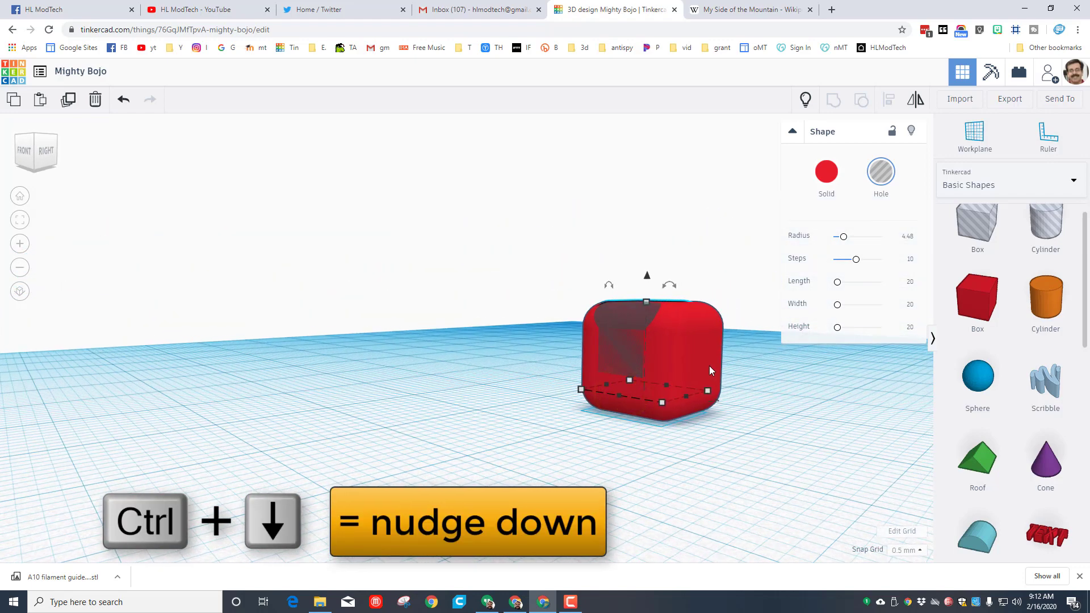
key("ctrl+down")
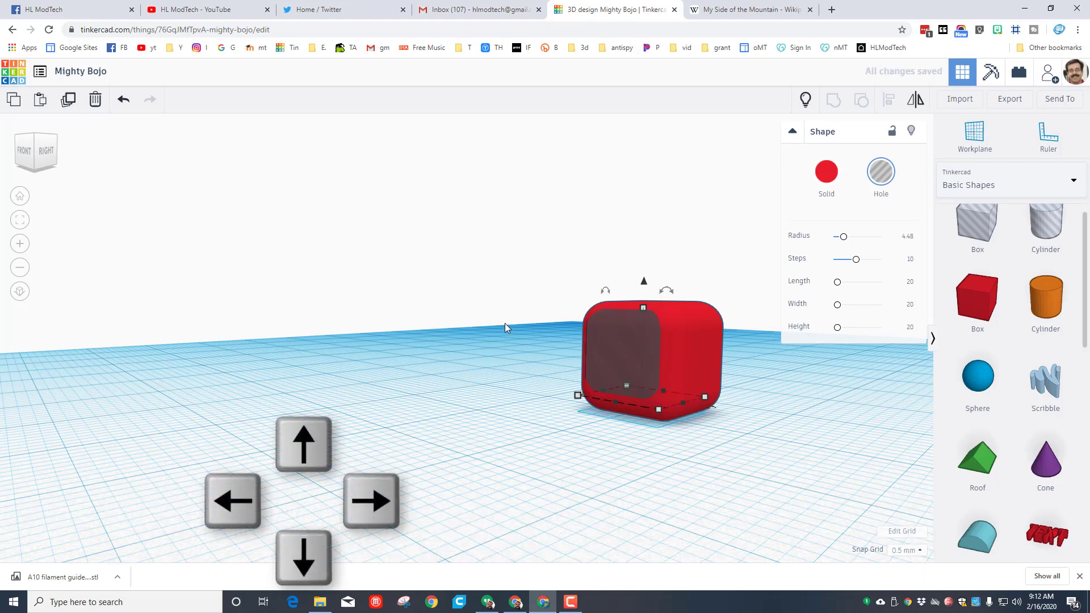
left_click(844, 99)
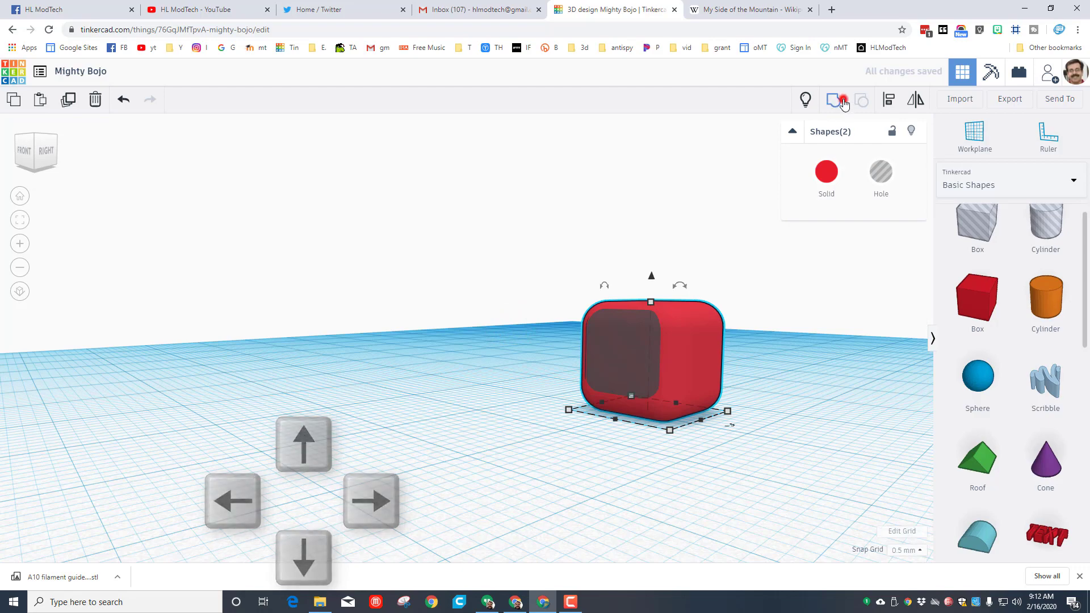
left_click(833, 99)
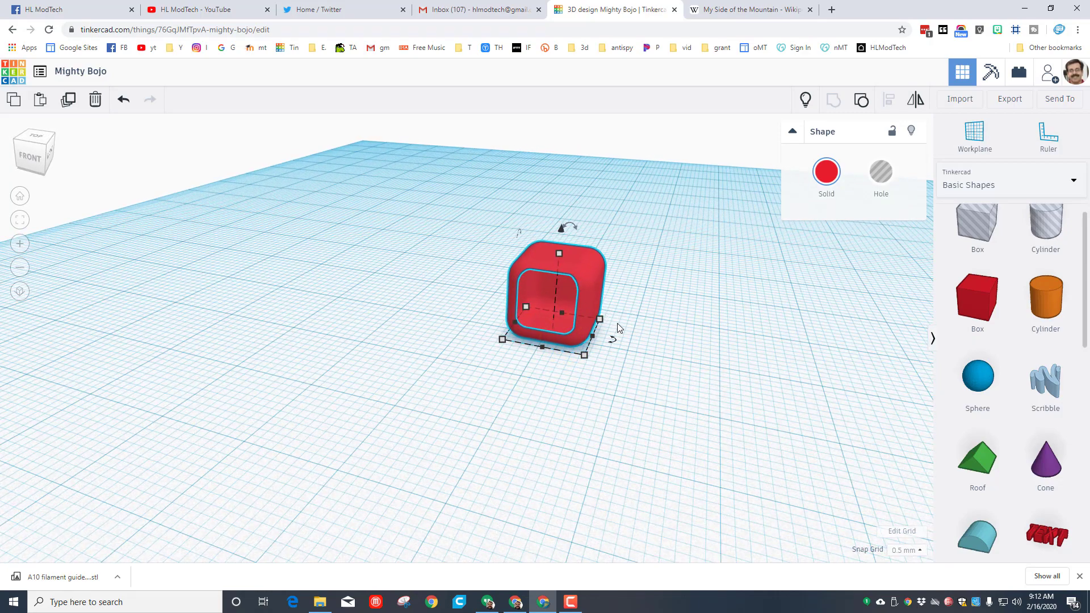
Step: Size the narrow chimney post on the box top and combine it with the box
scroll("down", 3)
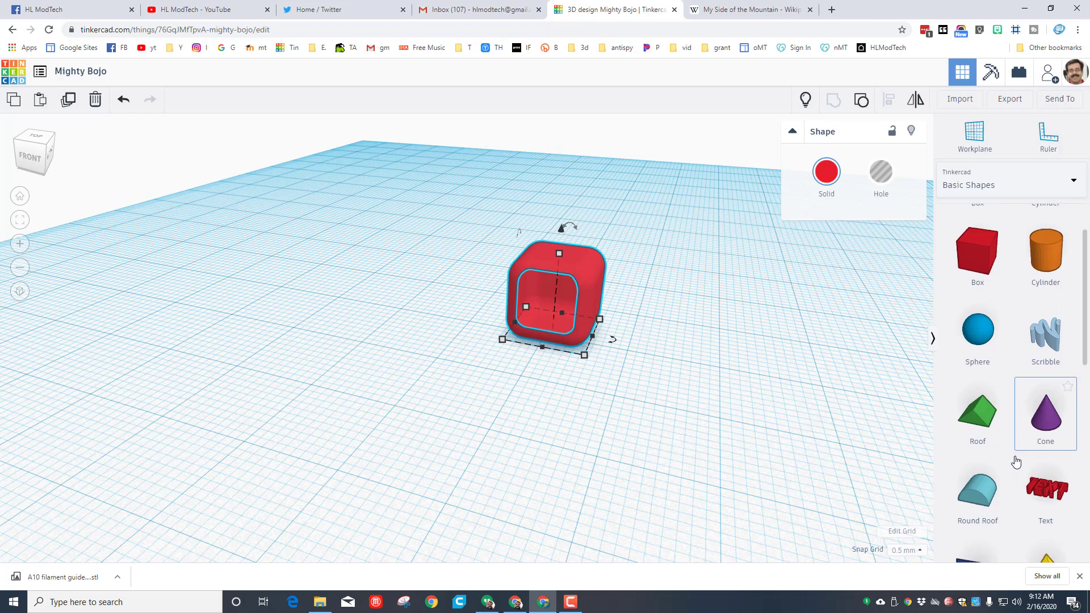
scroll("down", 3)
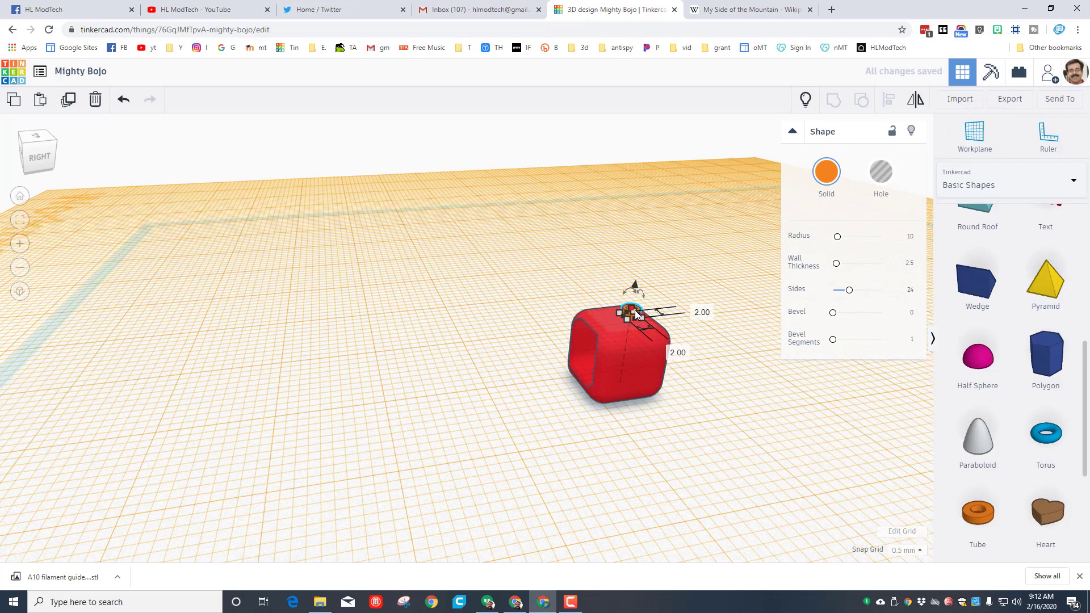
key("d")
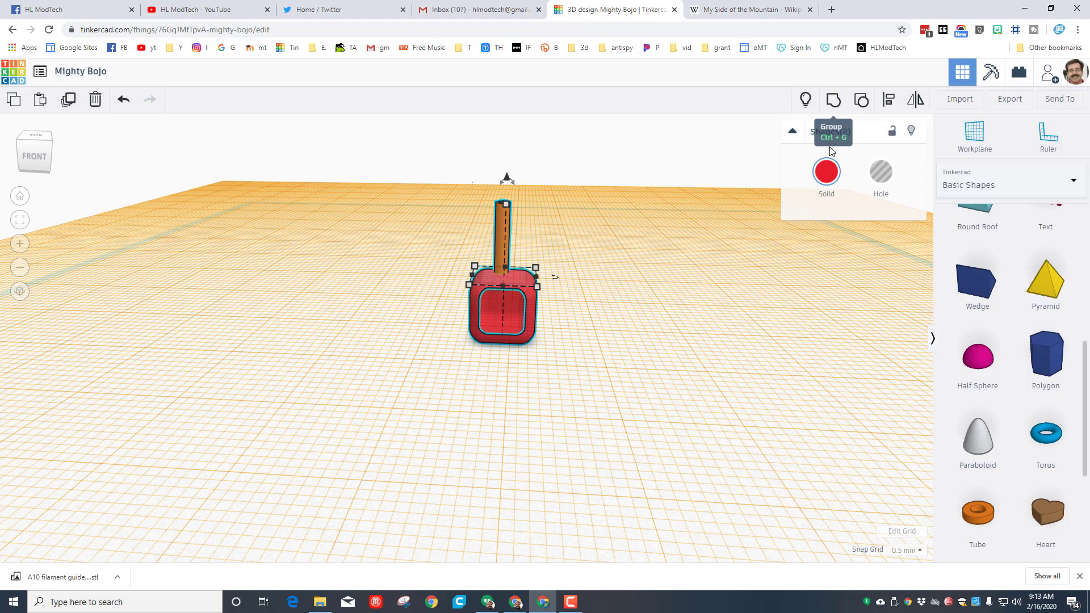
left_click(825, 171)
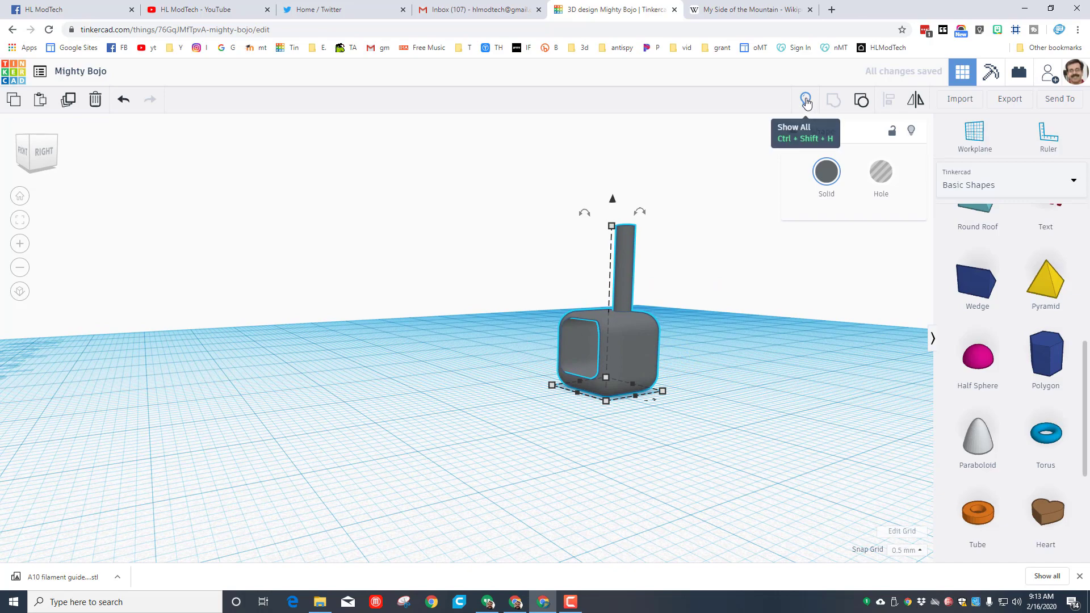
Step: Show all hidden shapes to bring the trunk and door back into view
left_click(805, 100)
type("my side m mdh")
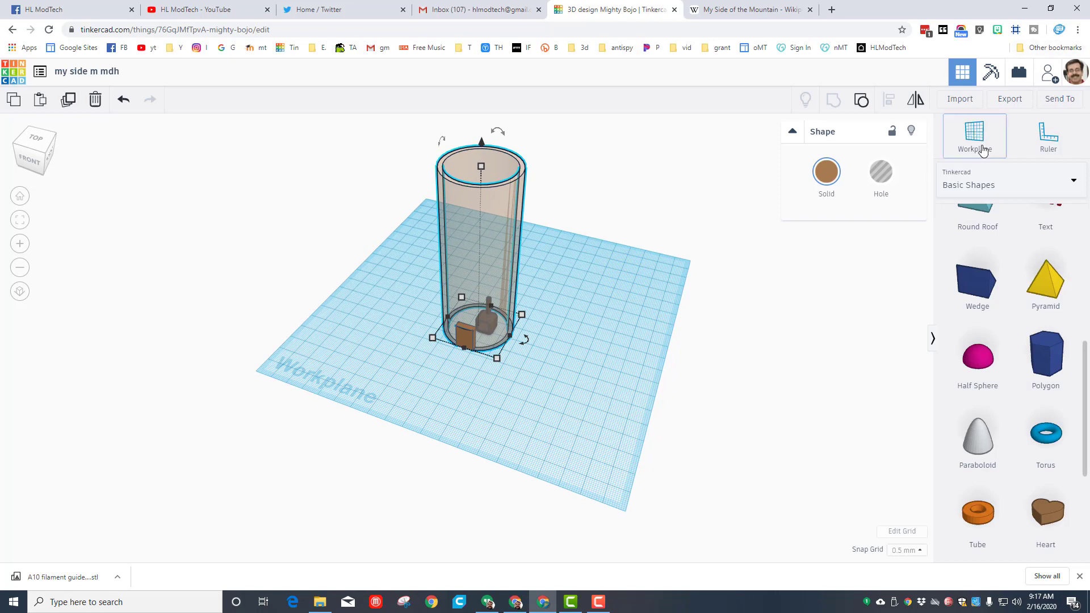
Step: Place the workplane on the trunk top and page through shape generators to Tree
left_click(1008, 183)
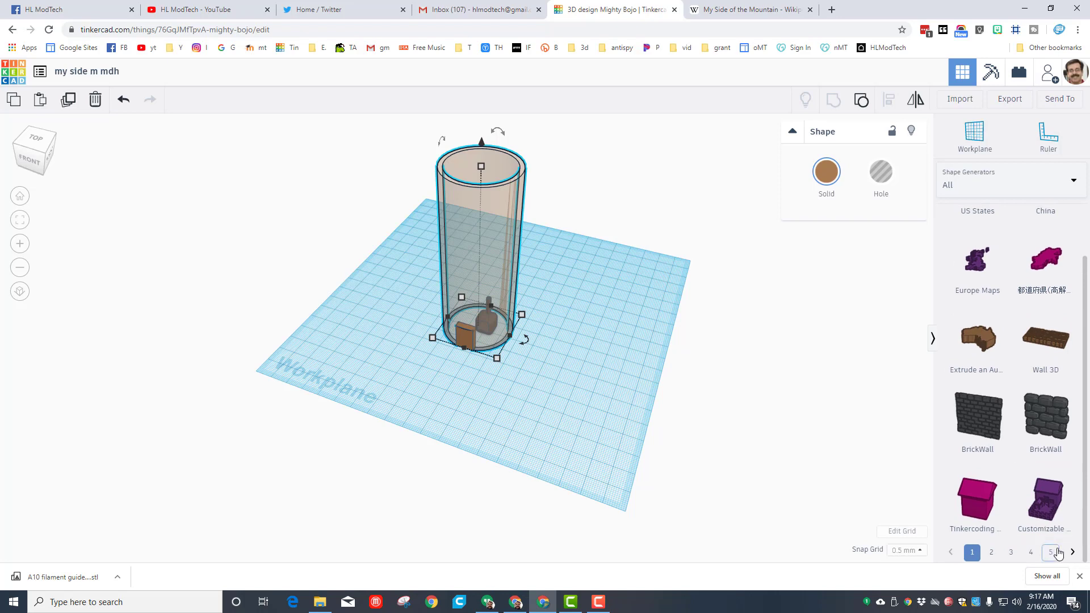
left_click(1071, 552)
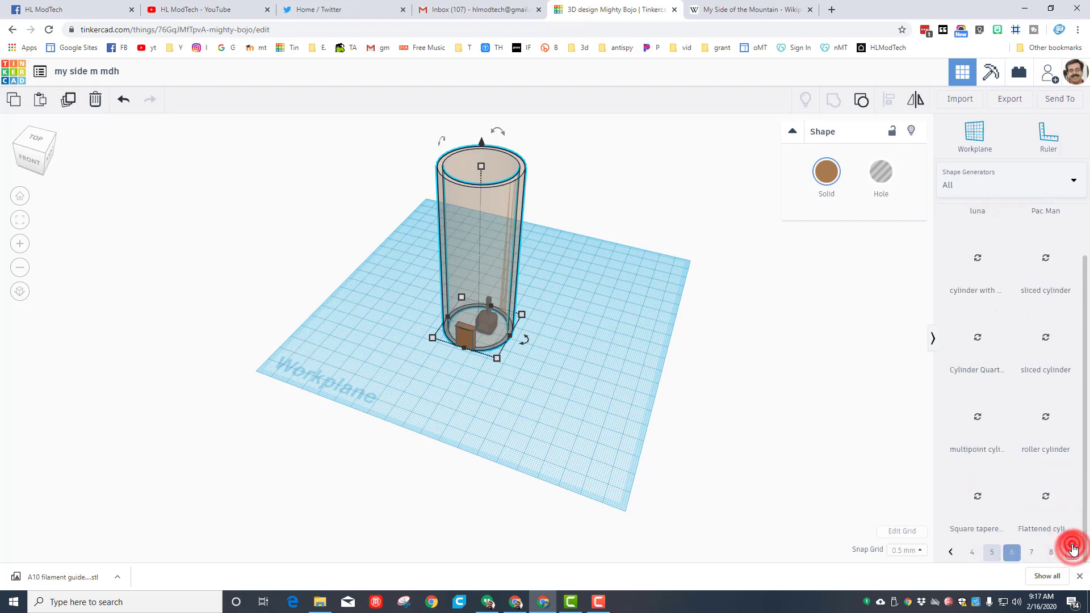
left_click(1073, 551)
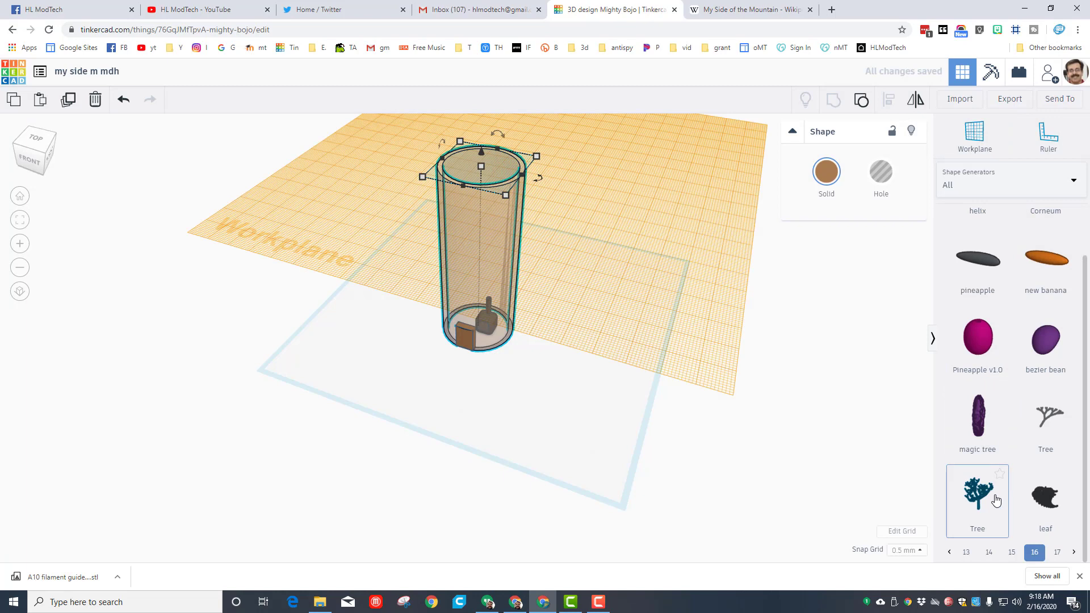
Step: Drop the Tree generator onto the trunk, enlarge its trunk, and open colour choices
left_click(976, 500)
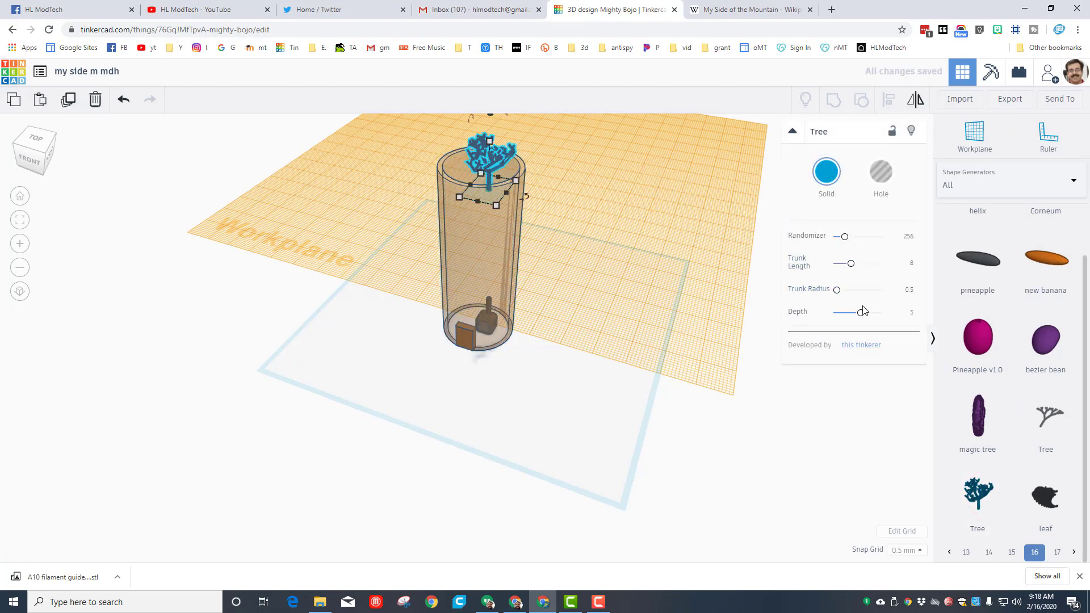
mouse_move(861, 312)
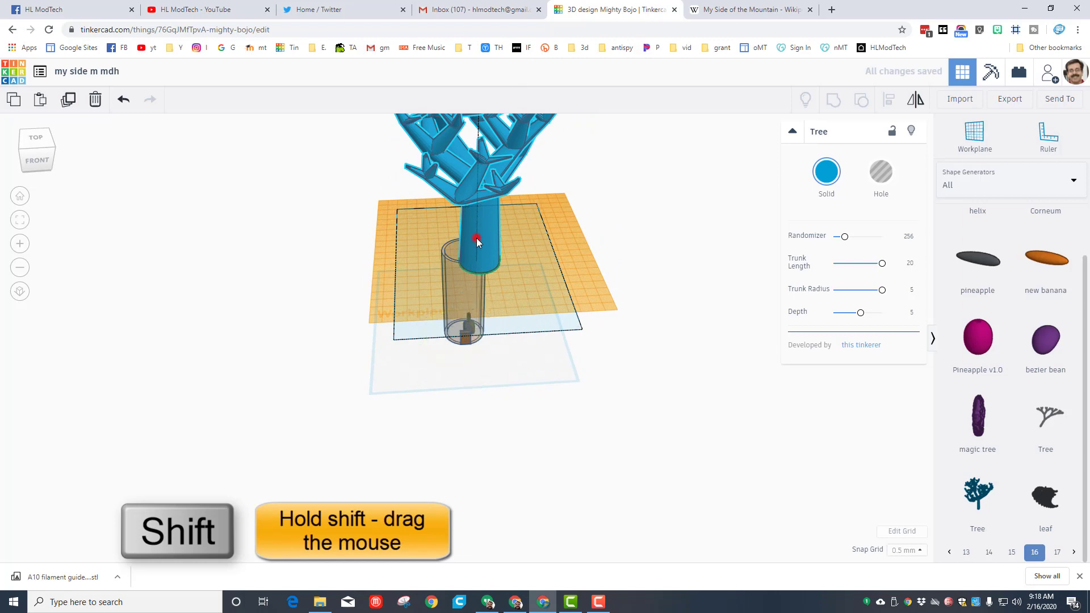
left_click(476, 238)
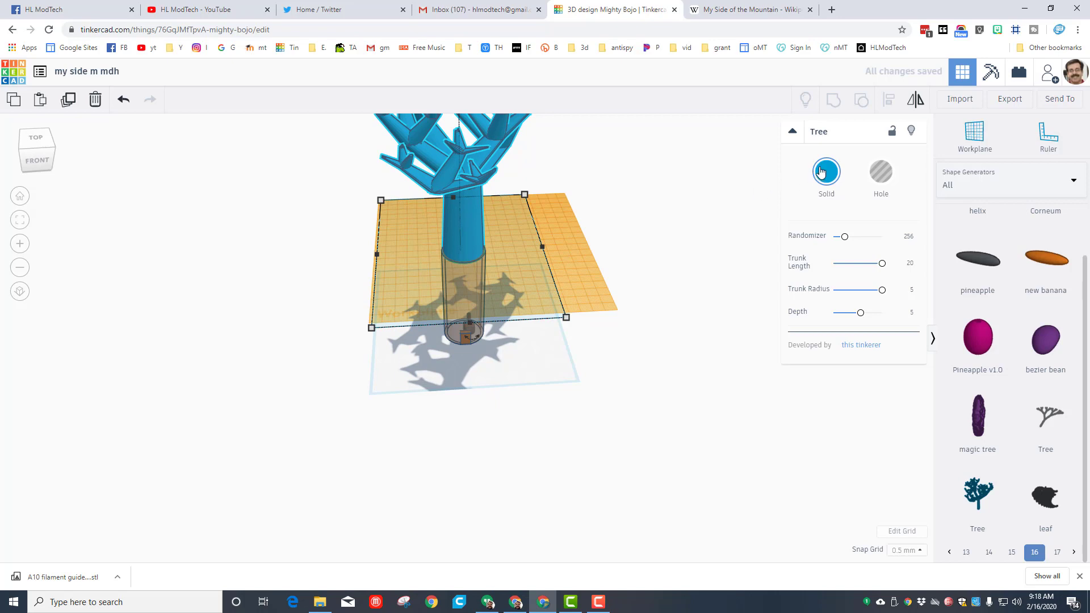
left_click(825, 172)
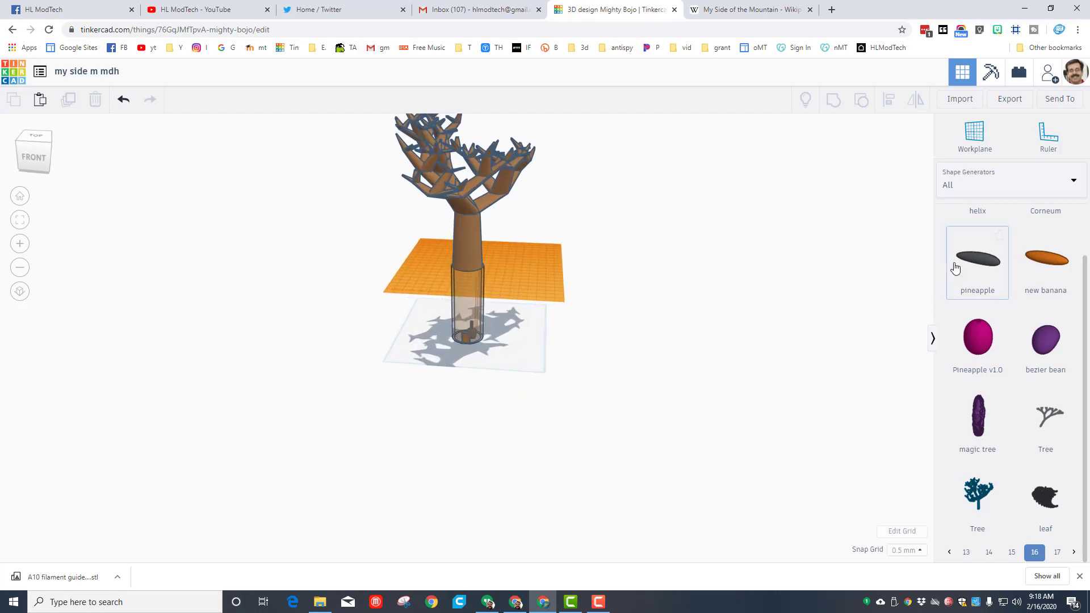
mouse_move(973, 186)
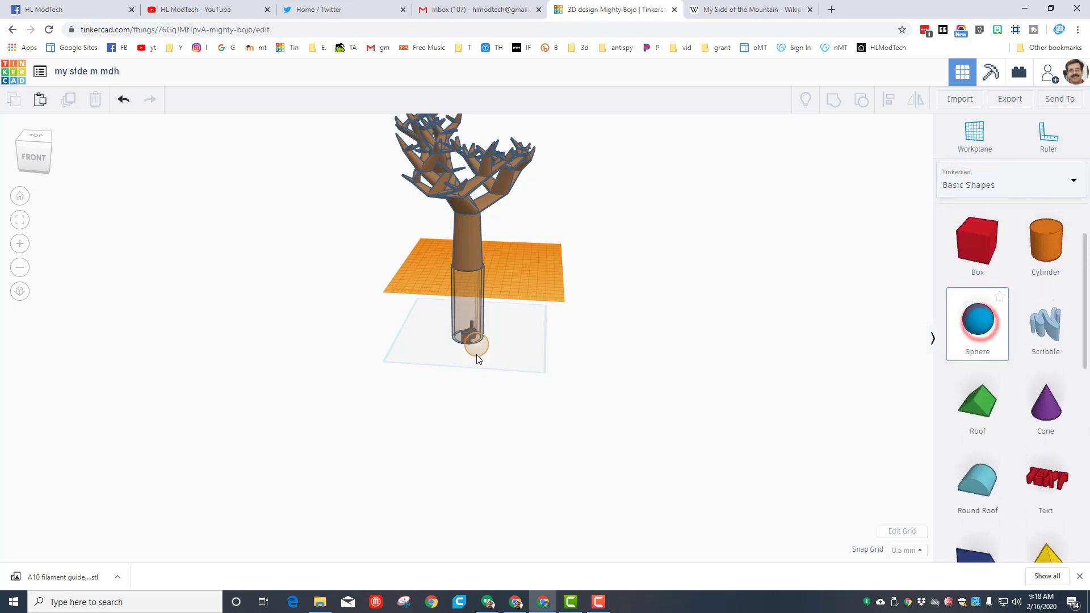
Step: Drop a sphere among the branches and open its colour choices for green
left_click(477, 344)
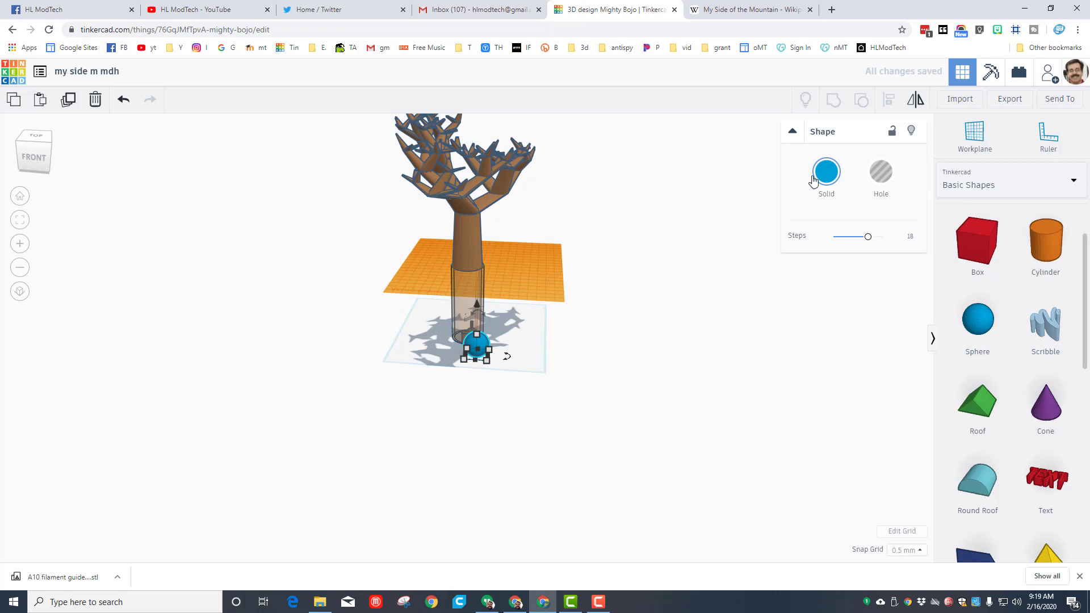
left_click(826, 171)
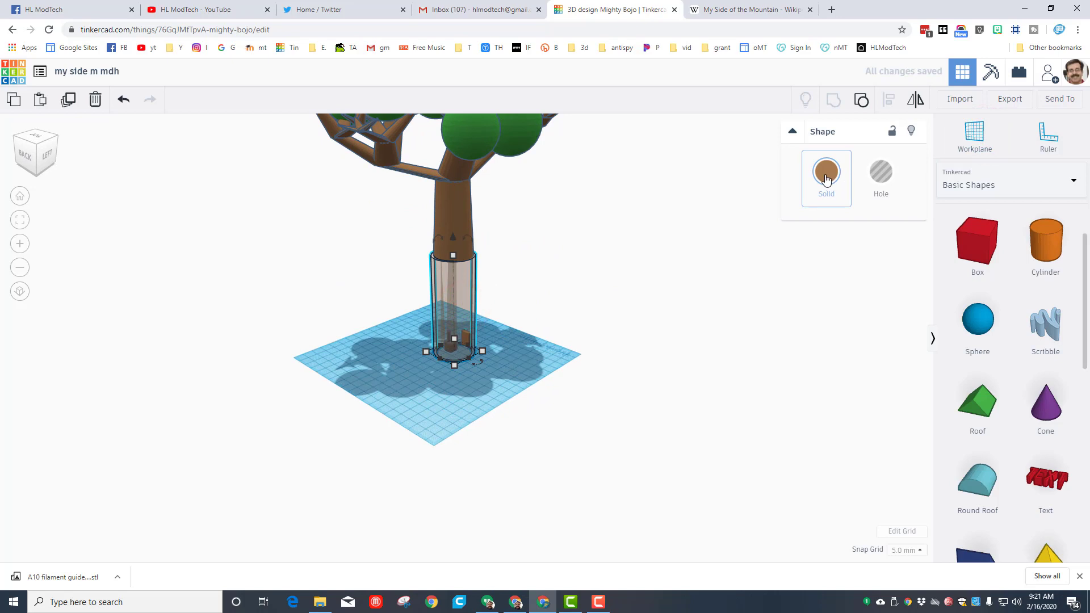
Step: Open the Solid colour choices for the trunk cylinder to make it brown
left_click(825, 172)
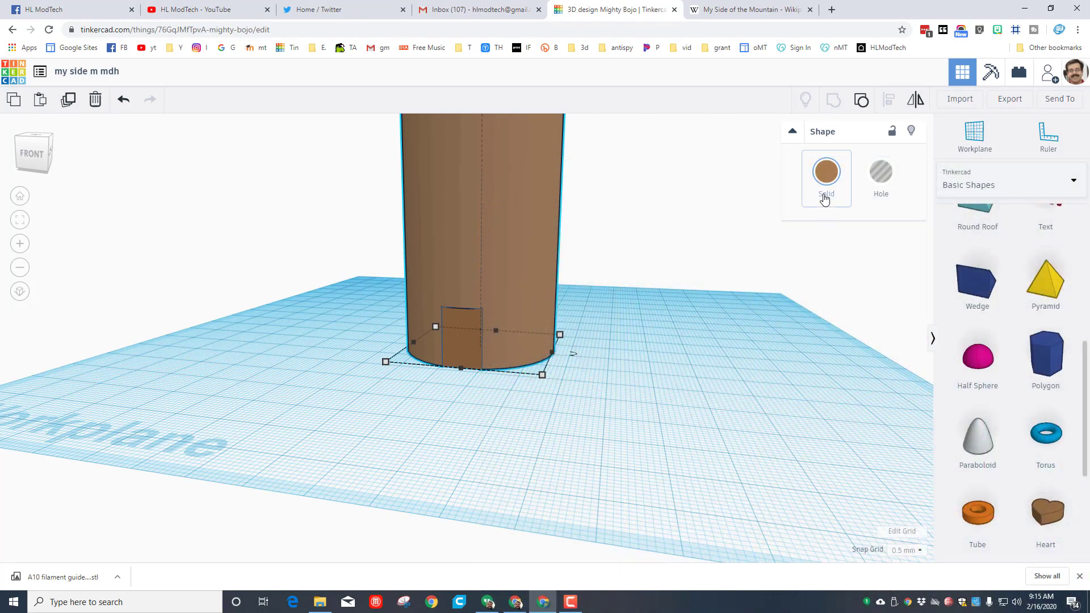
left_click(826, 171)
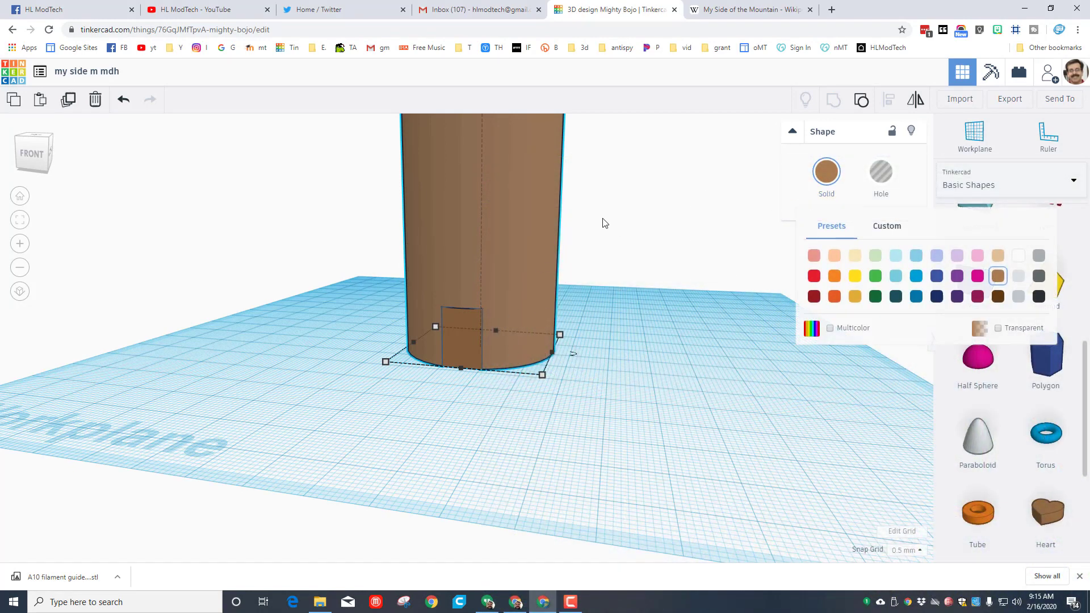